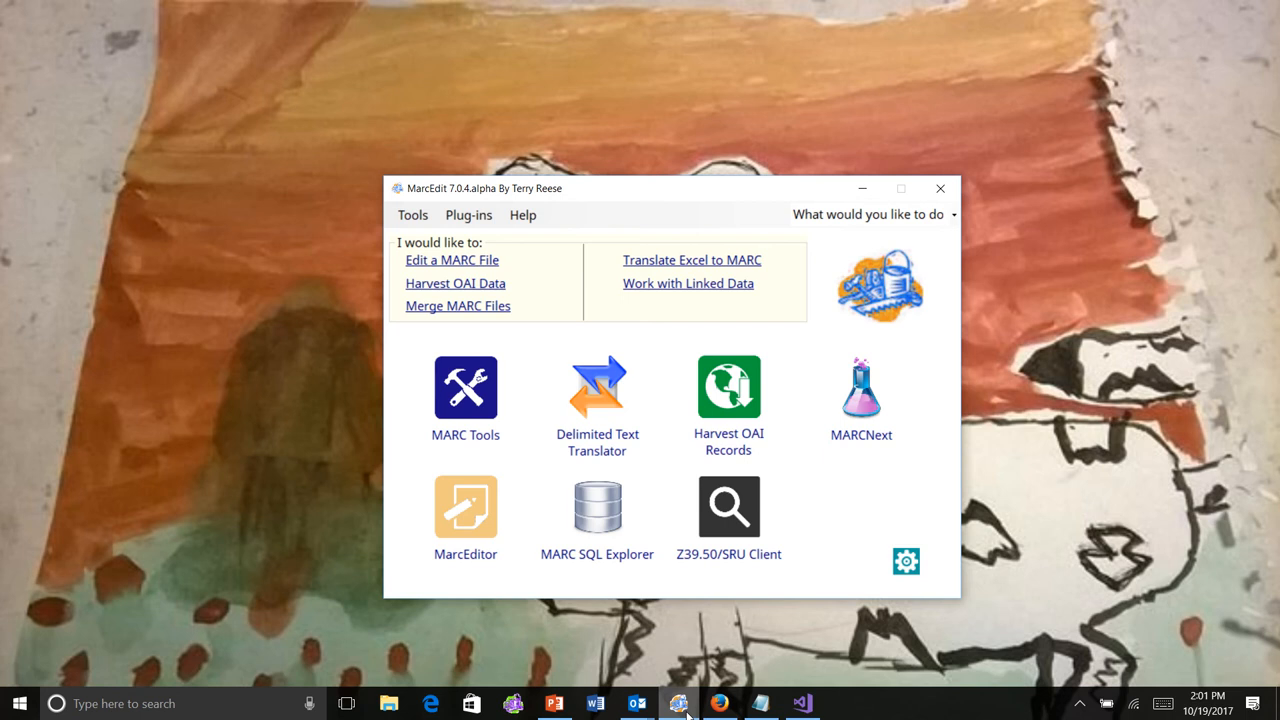
pyautogui.moveTo(536, 262)
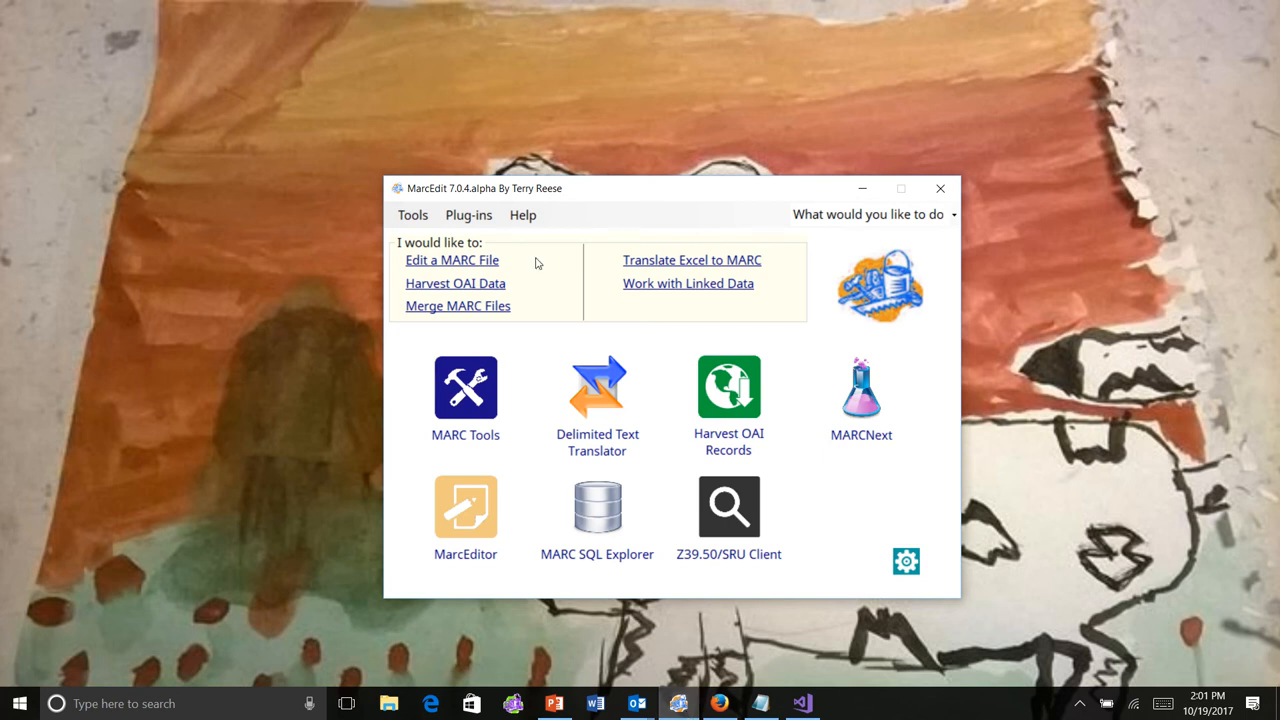
pyautogui.moveTo(630, 192)
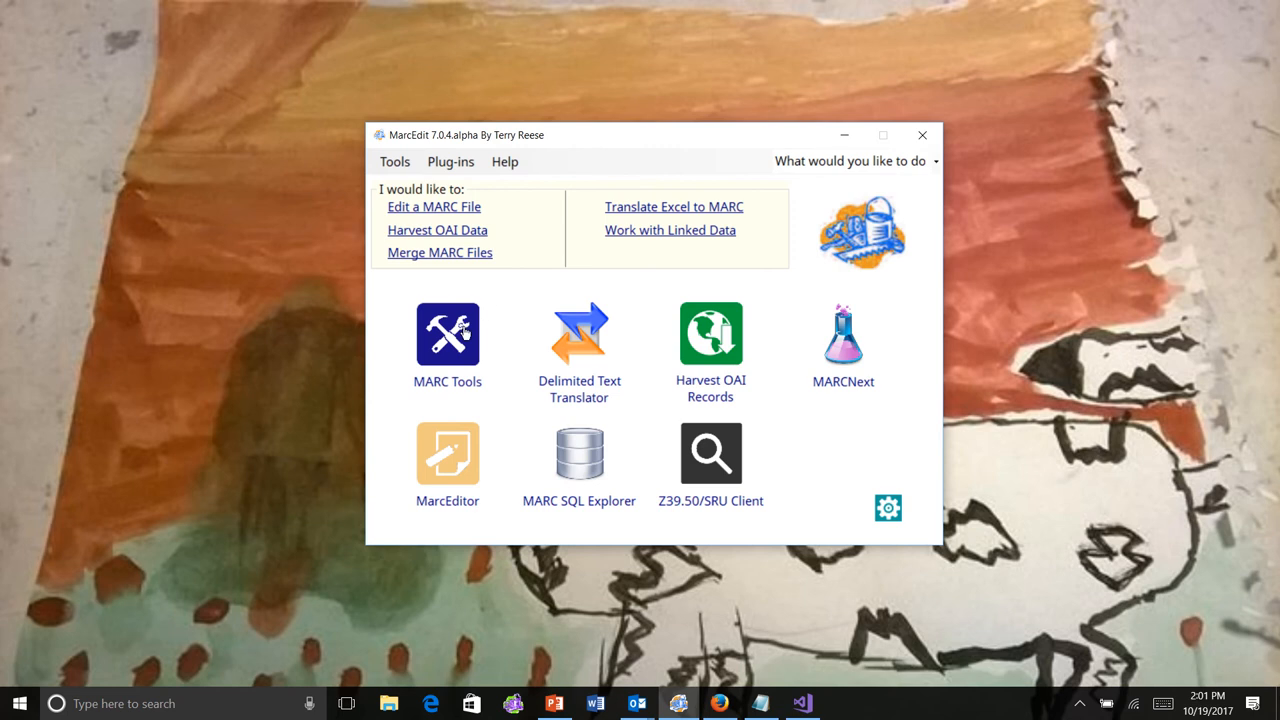
# In MARC Tools, break ohio_30208.mrc from the Desktop, saving output as ohio_30208.mrk.
pyautogui.click(447, 335)
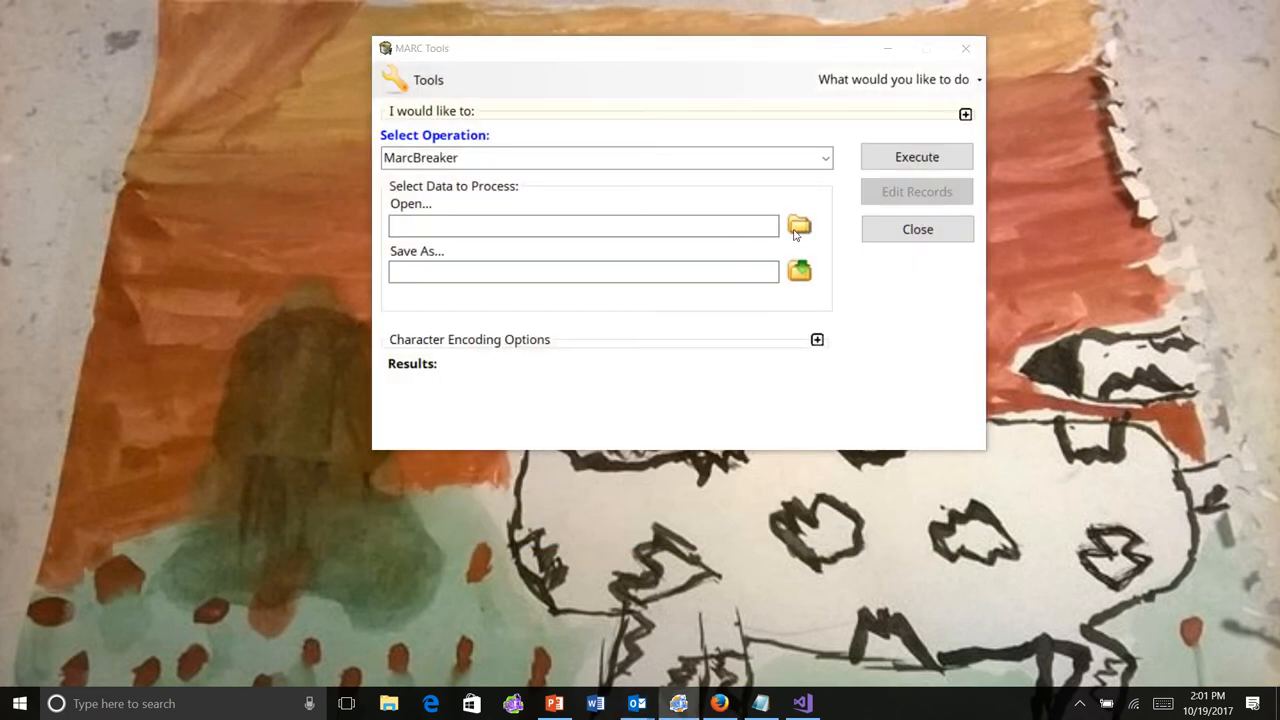
pyautogui.click(799, 225)
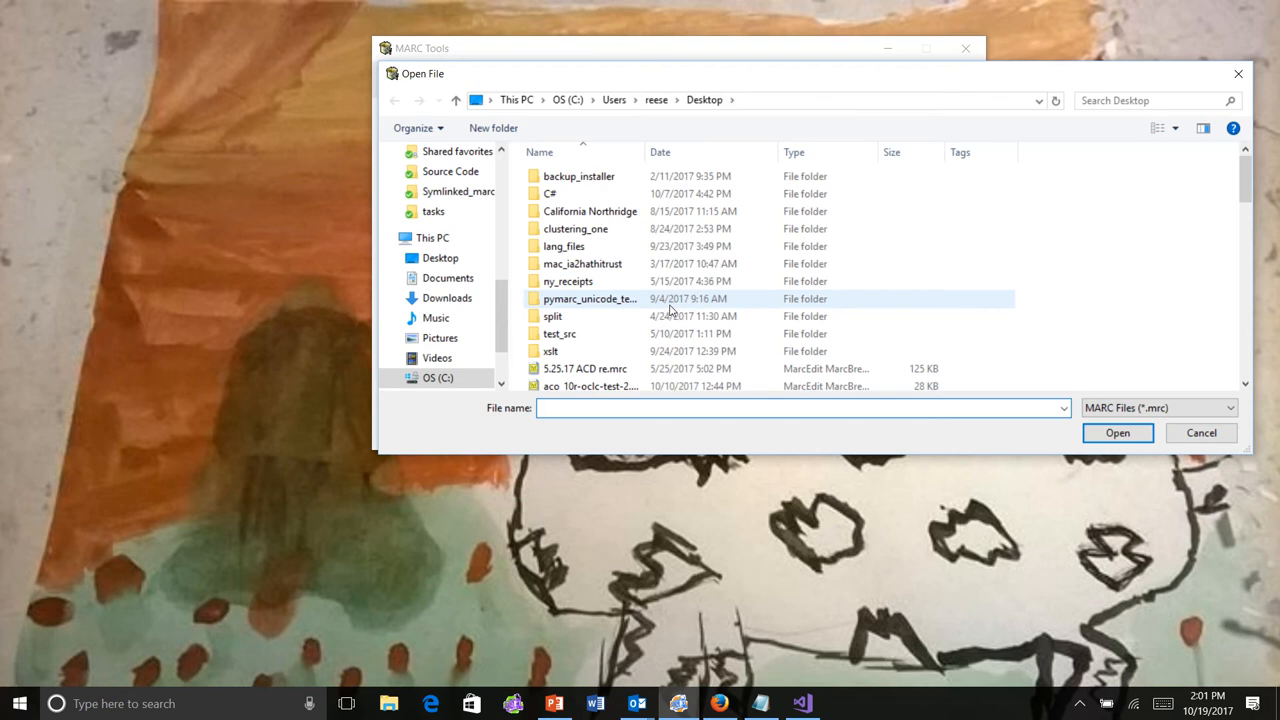
pyautogui.scroll(-3)
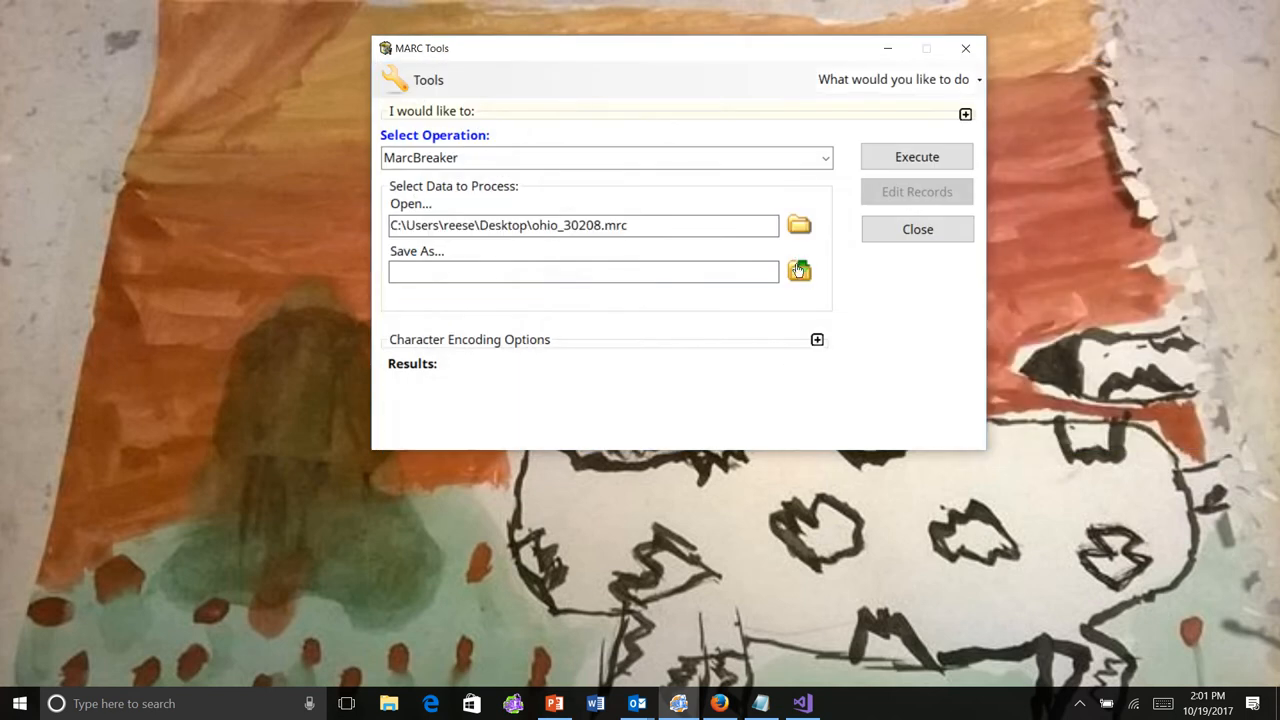
pyautogui.click(799, 271)
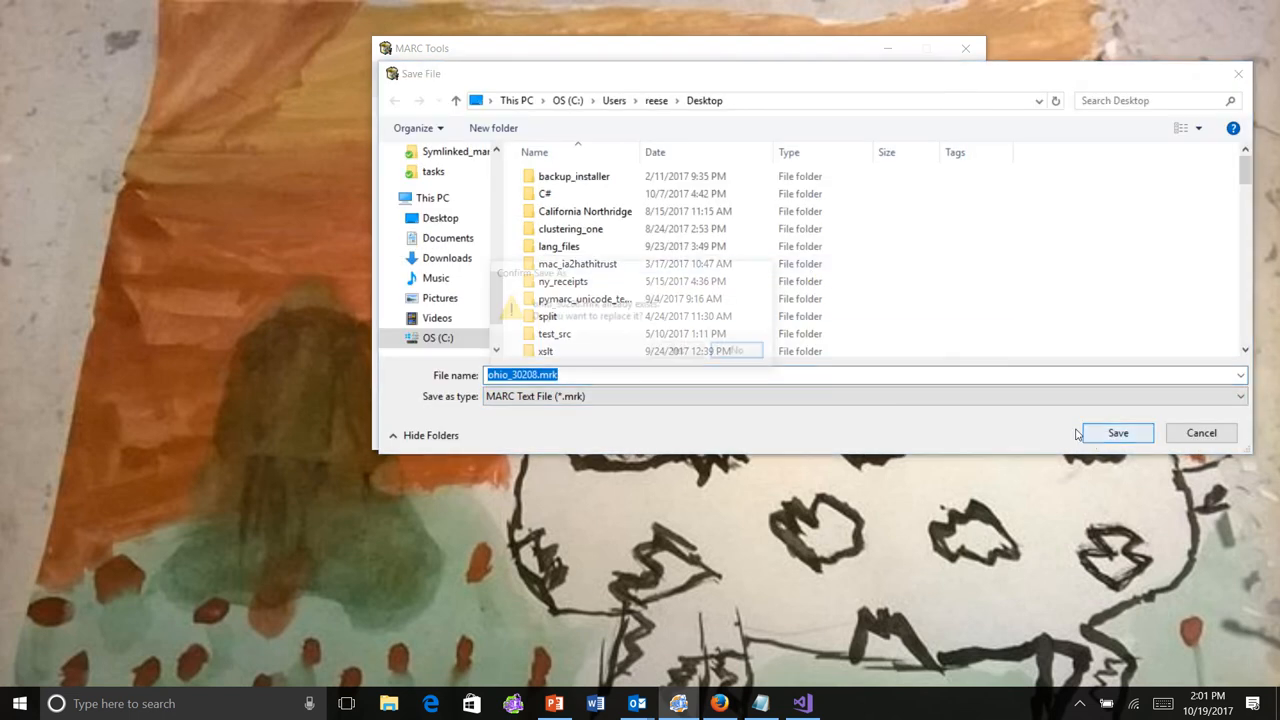
pyautogui.click(1117, 432)
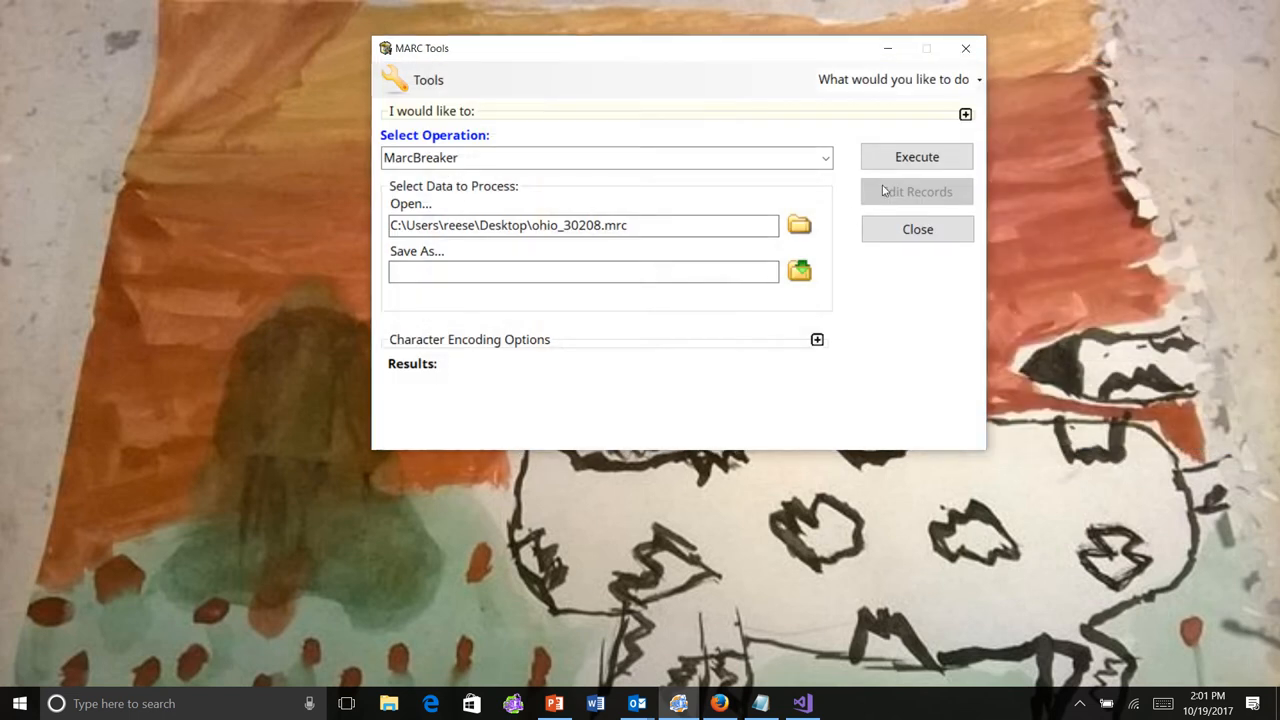
# Execute the break and dismiss the invalid-records warning, revealing the Error -100 result.
pyautogui.click(916, 156)
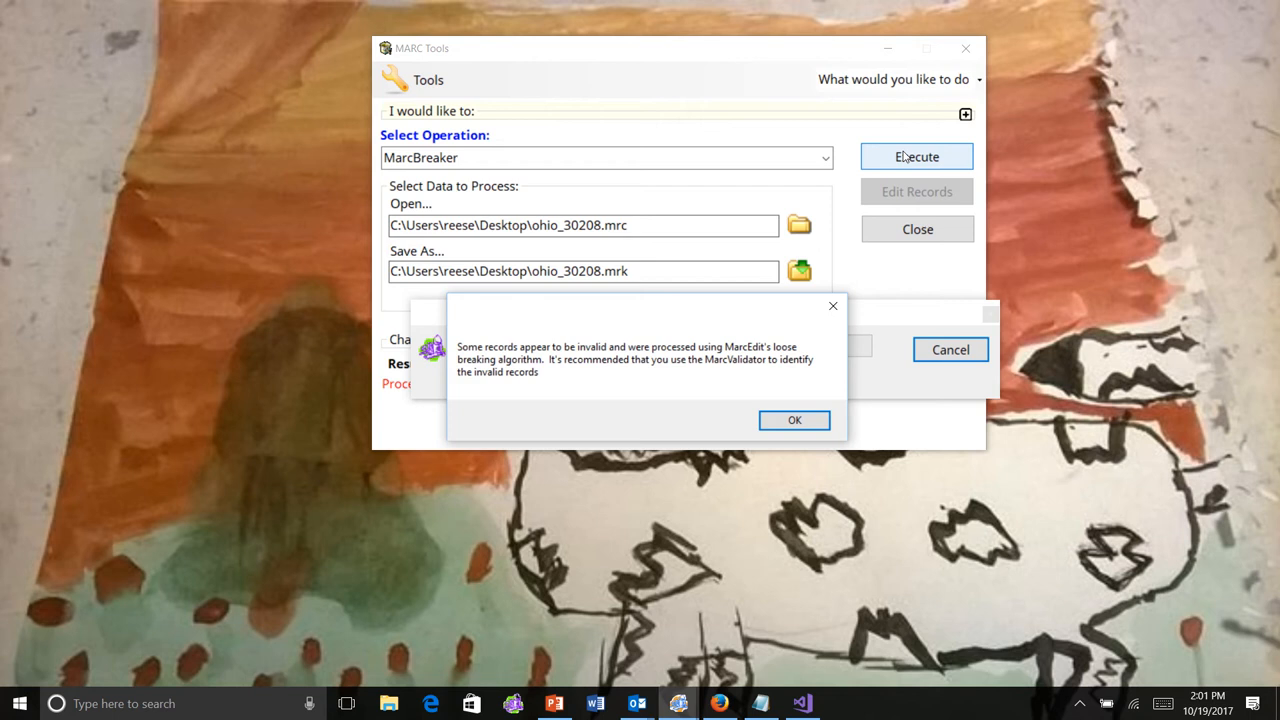
pyautogui.moveTo(594, 349)
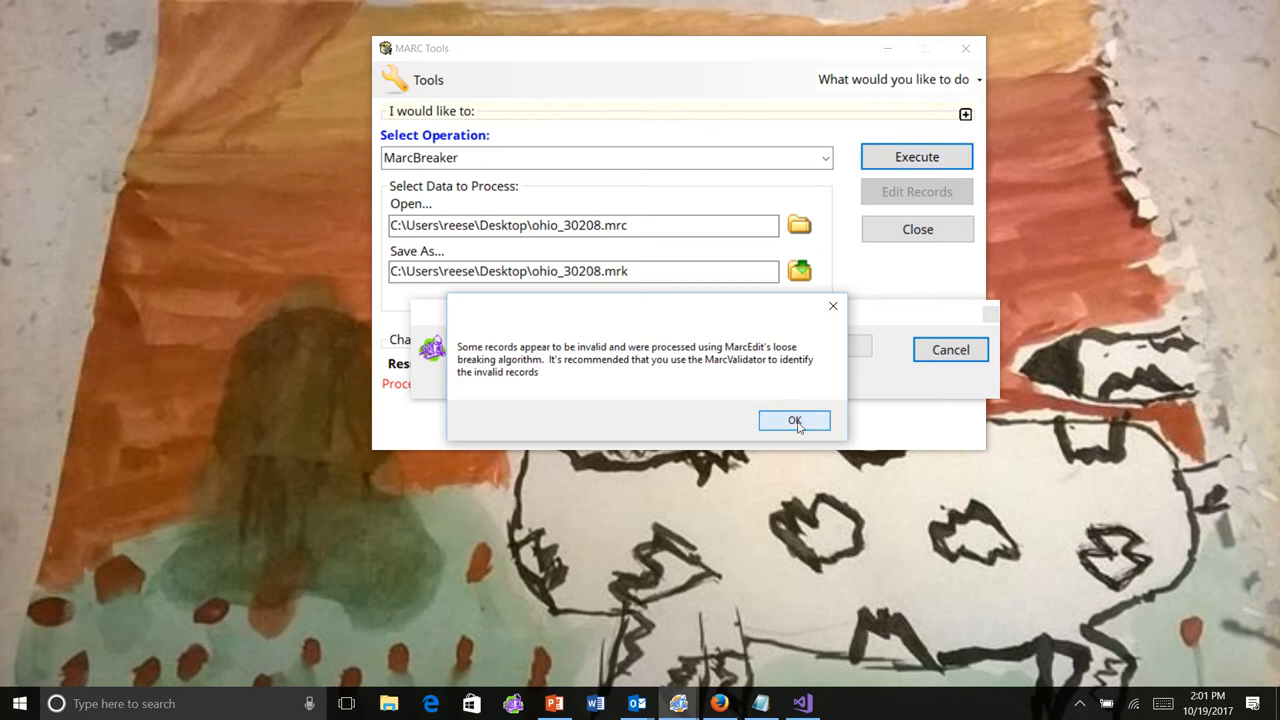
pyautogui.click(794, 420)
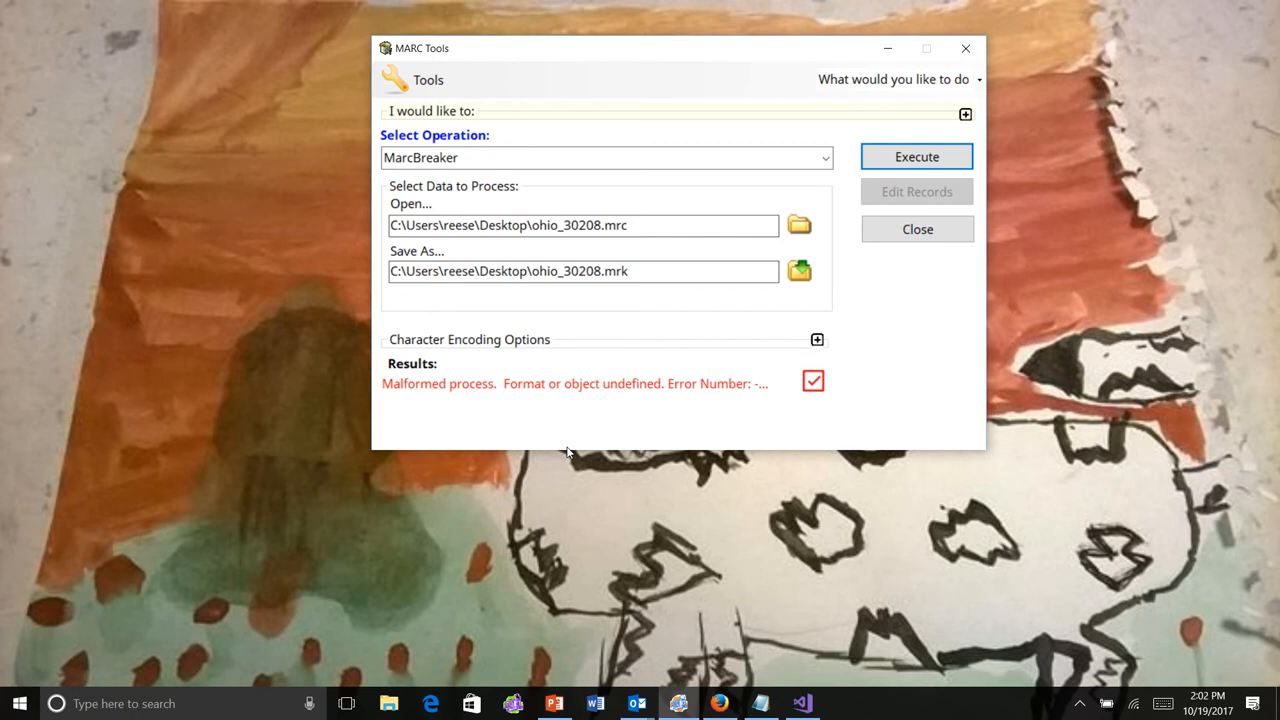
pyautogui.moveTo(774, 437)
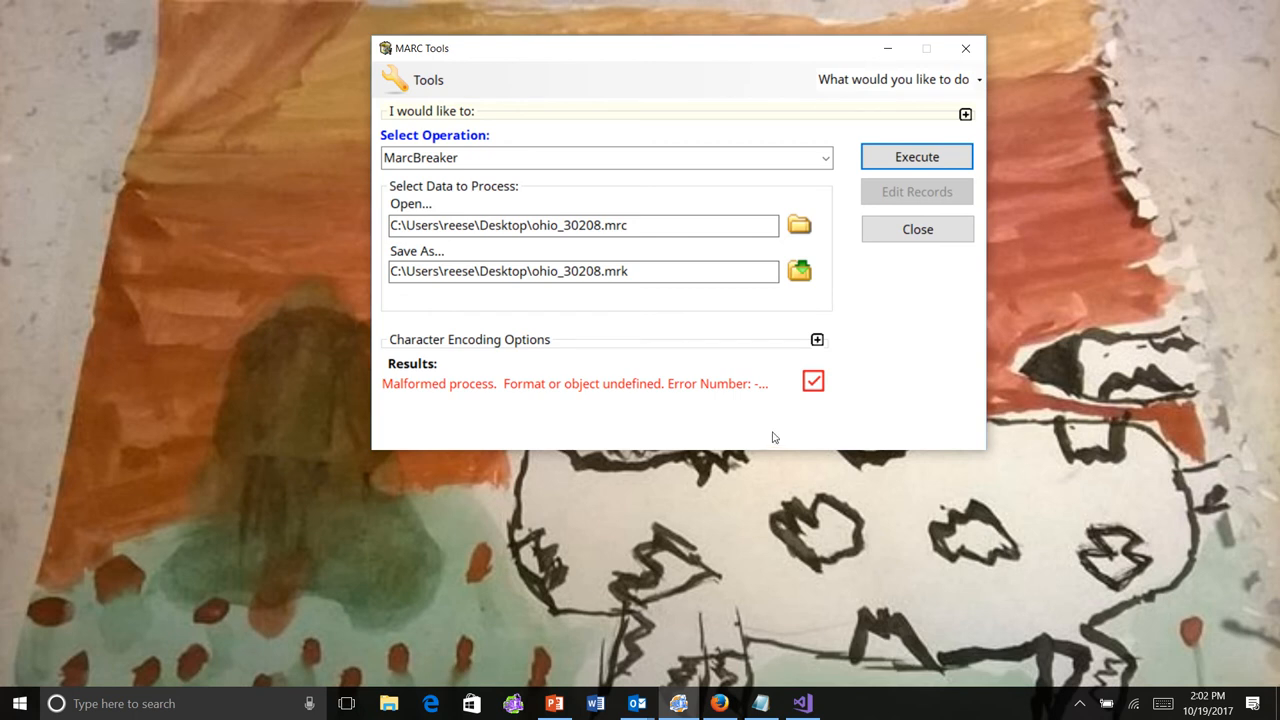
pyautogui.moveTo(572, 380)
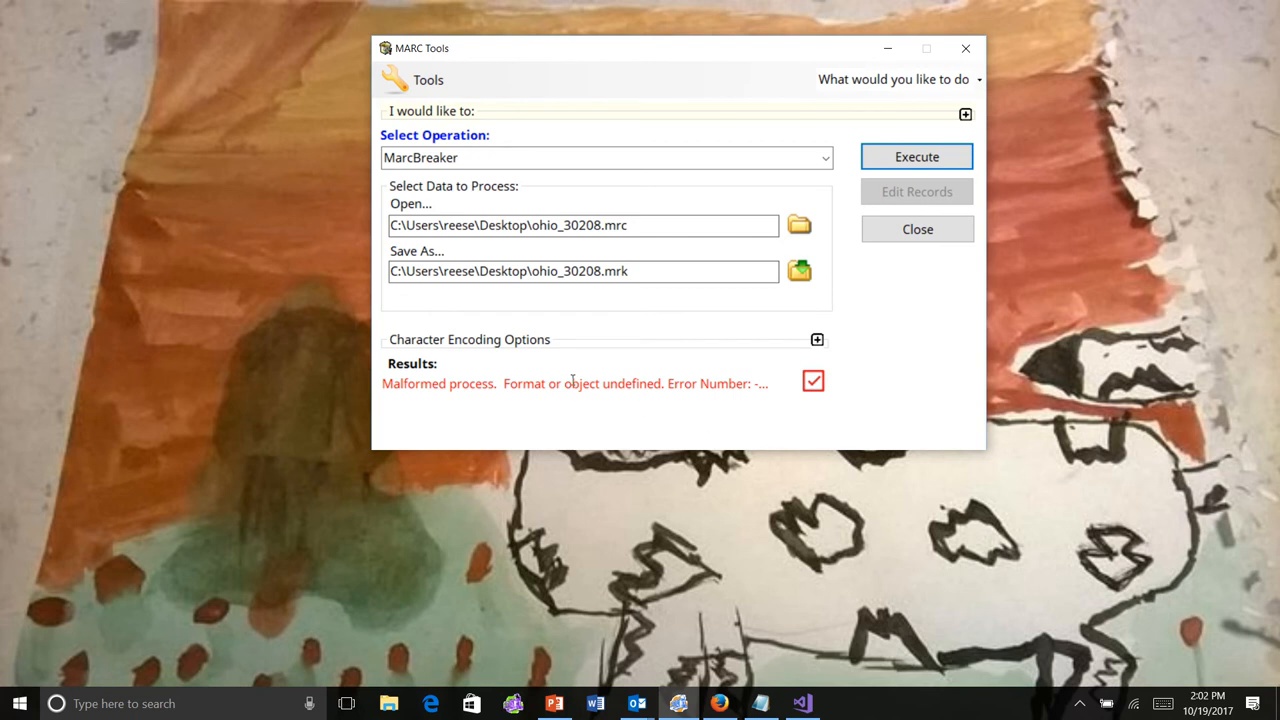
pyautogui.moveTo(572, 383)
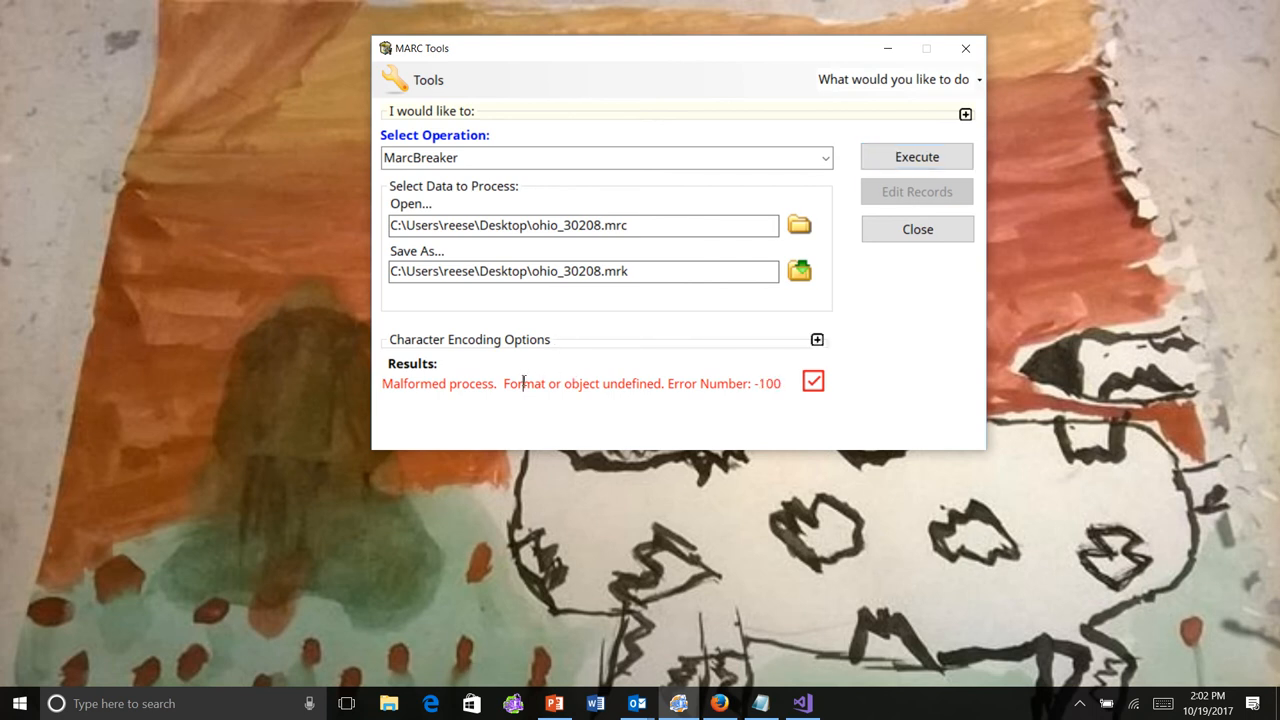
pyautogui.tripleClick(581, 383)
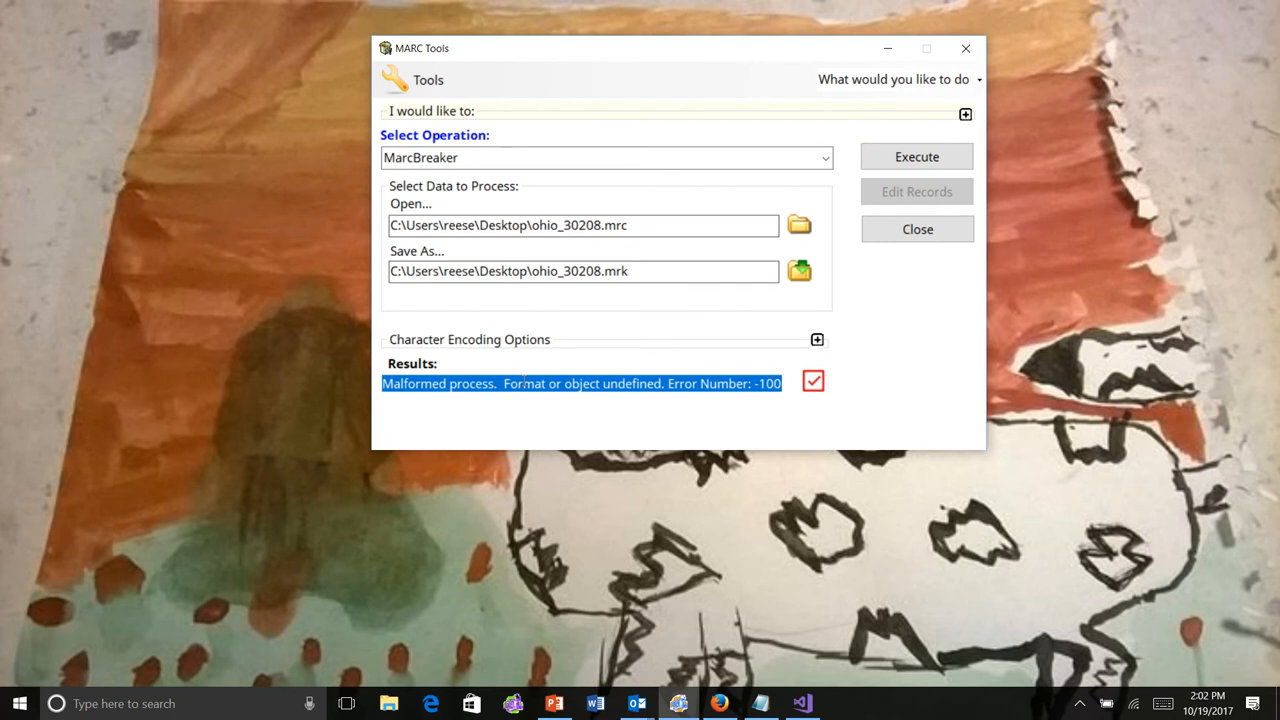
pyautogui.click(590, 383)
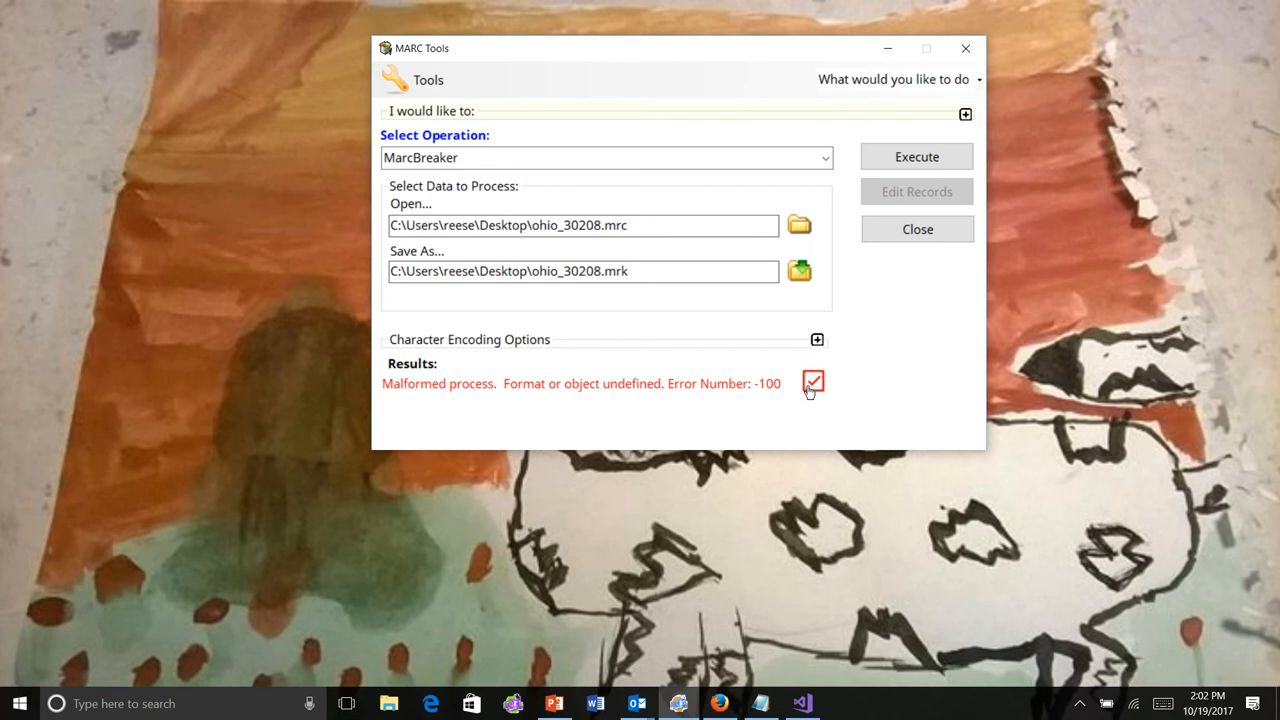
# Open the Results detail showing record 39's field 981 length mismatch (0003 vs 2).
pyautogui.click(813, 383)
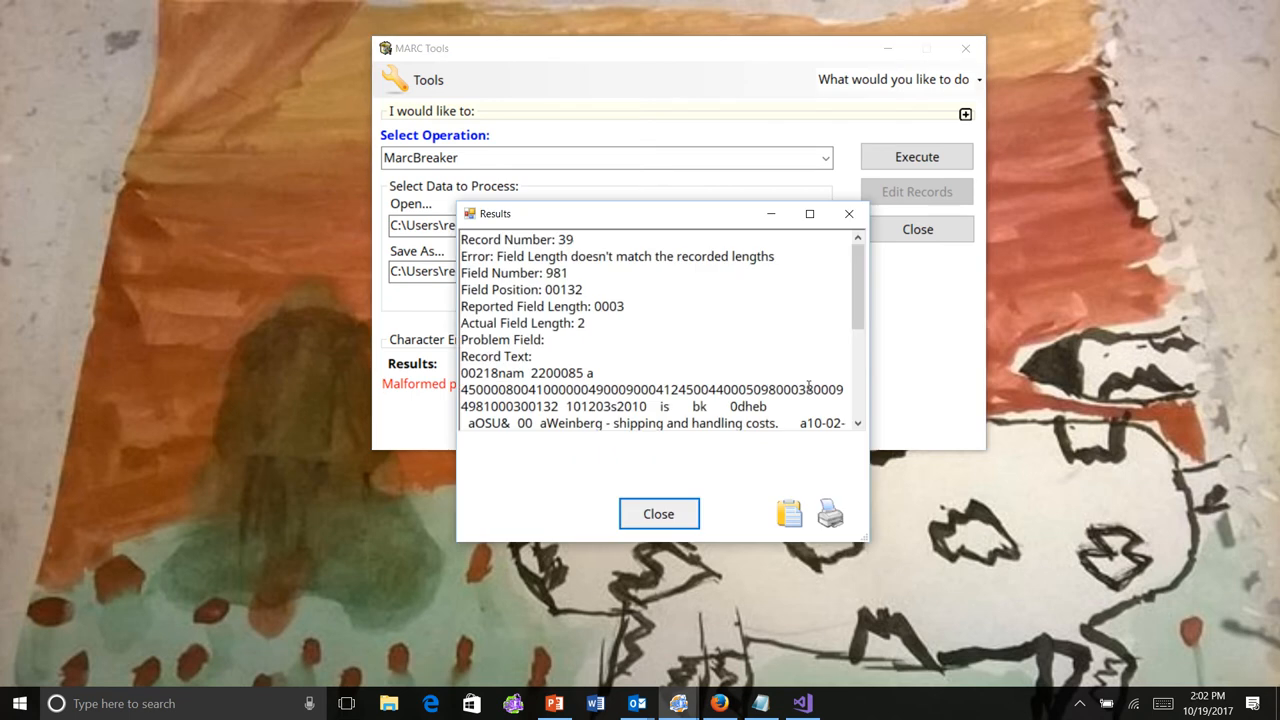
pyautogui.moveTo(701, 316)
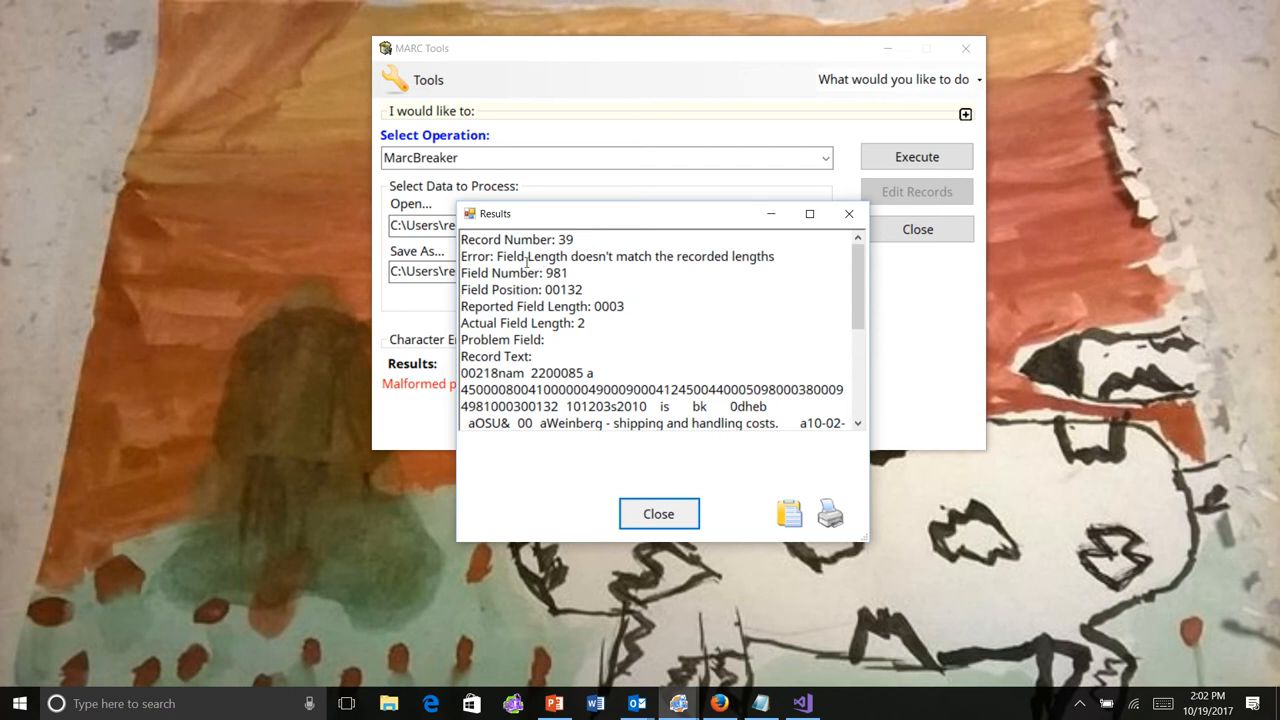
pyautogui.moveTo(657, 330)
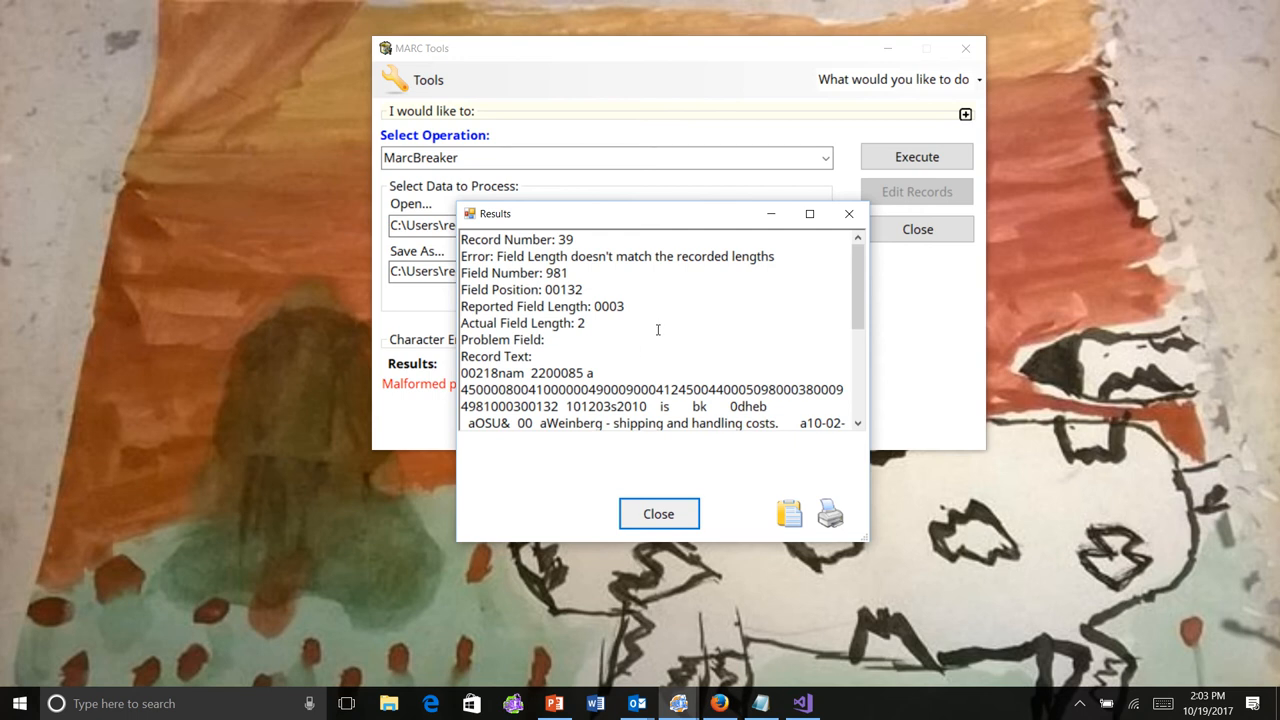
pyautogui.moveTo(598, 373)
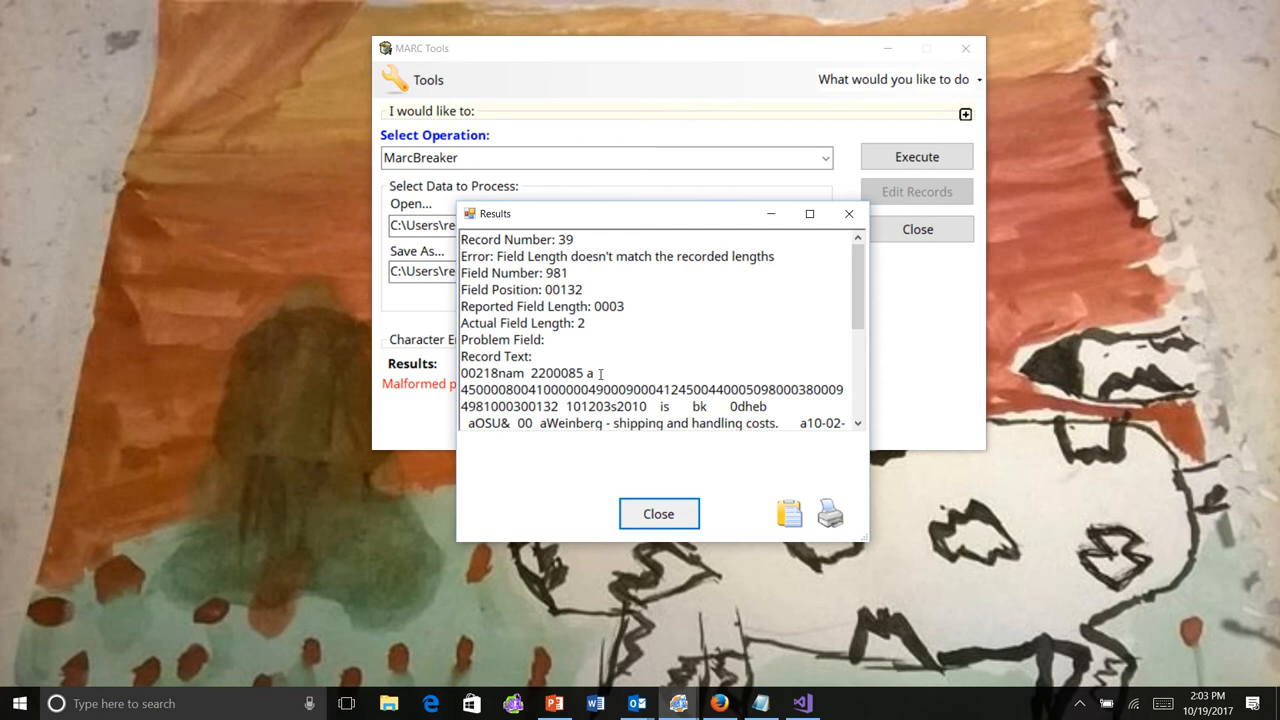
pyautogui.moveTo(648, 382)
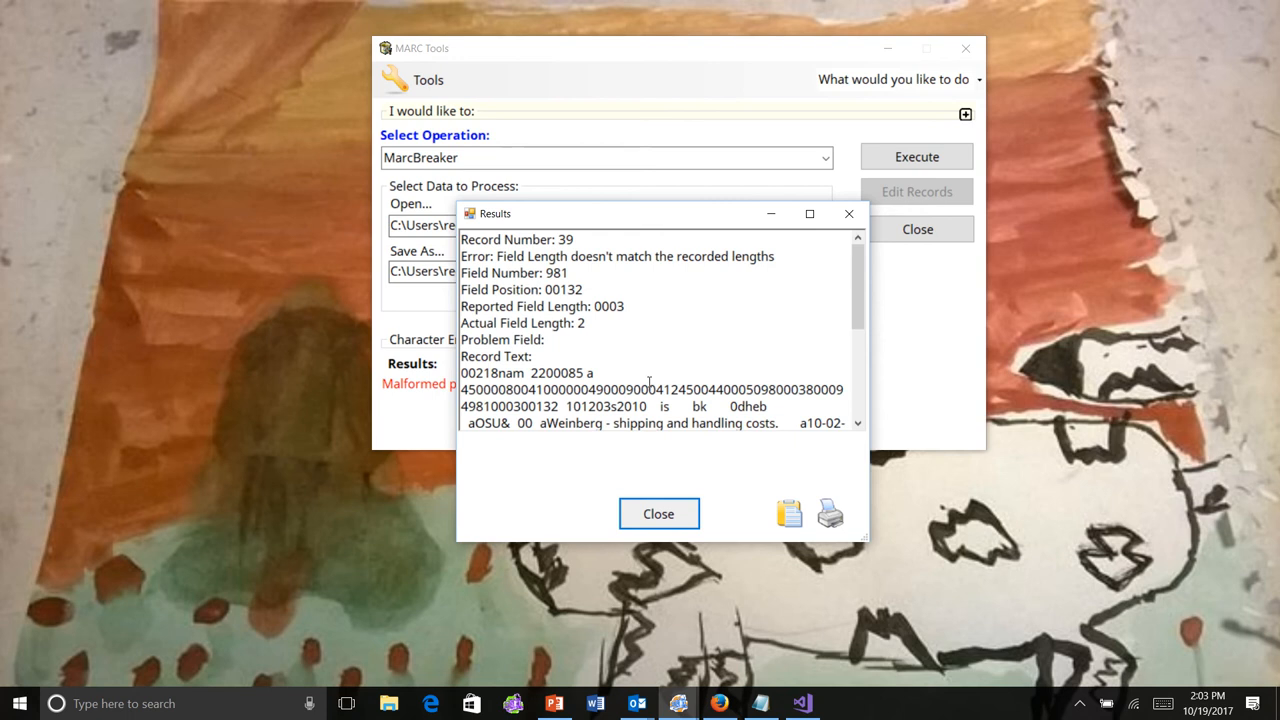
# Close the Results window and launch MARCValidator from the Tools menu on ohio_30208.mrc.
pyautogui.click(658, 513)
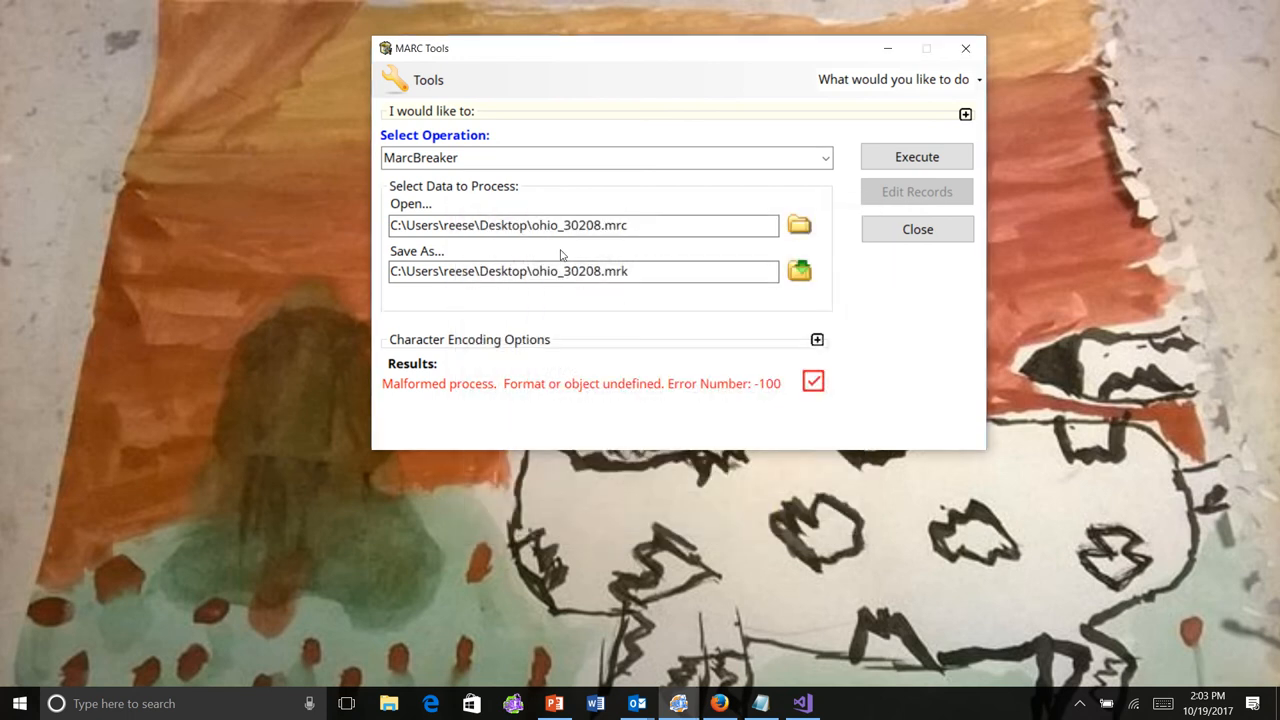
pyautogui.click(427, 79)
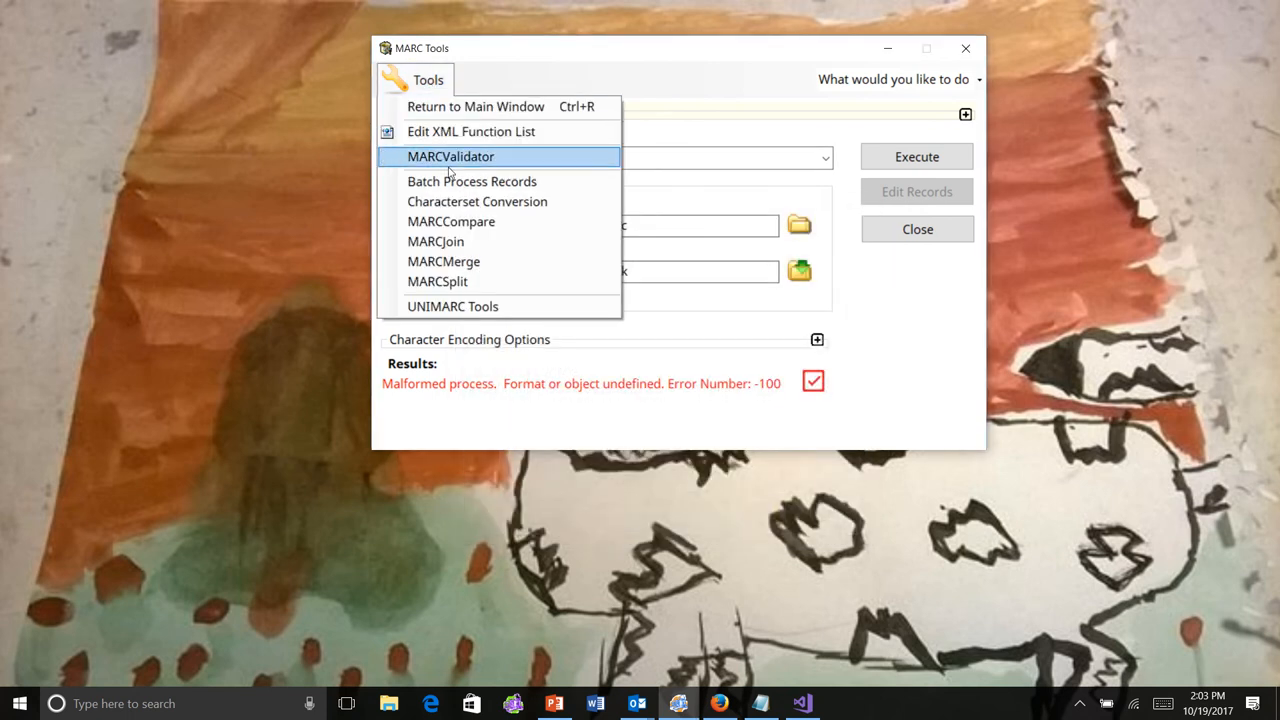
pyautogui.moveTo(477, 201)
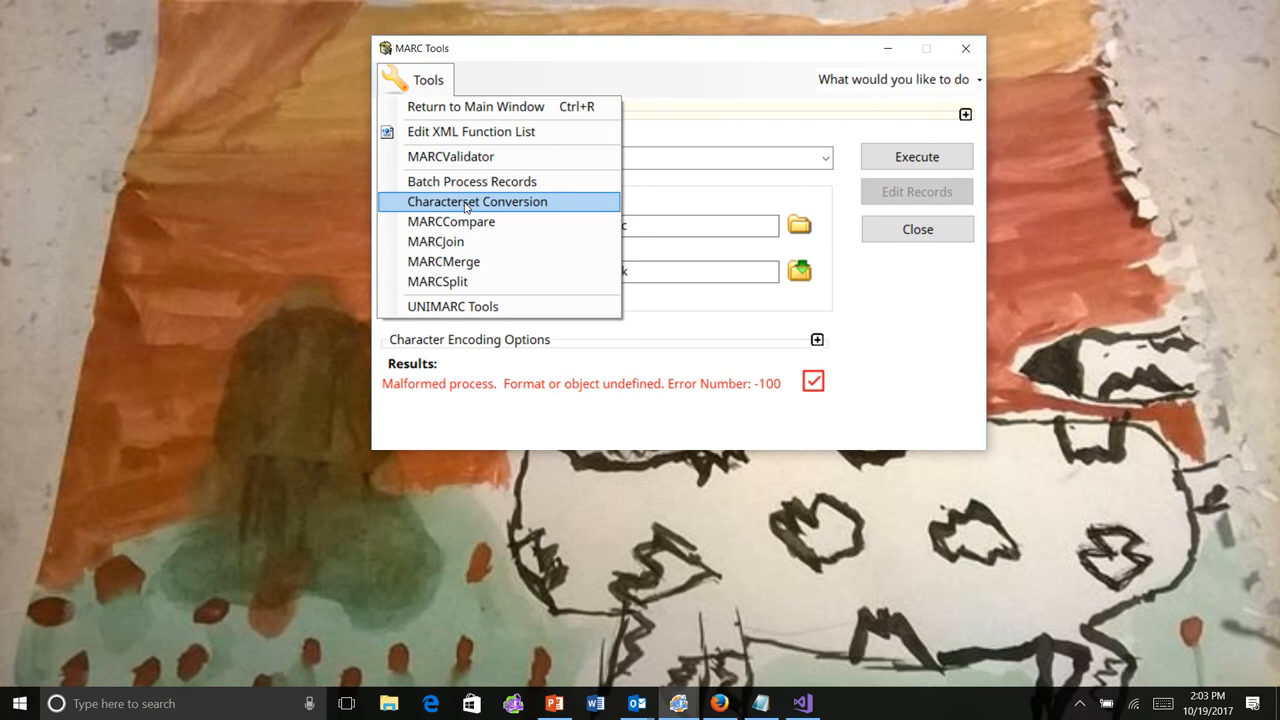
pyautogui.click(477, 201)
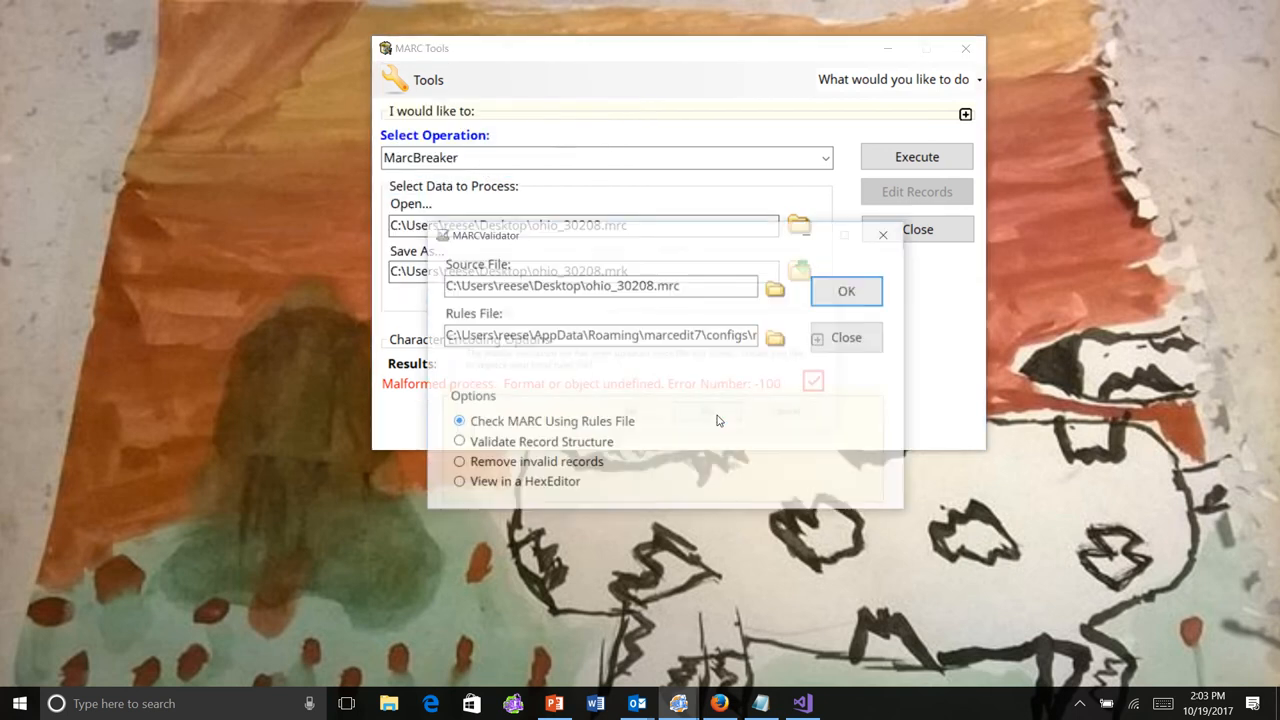
# Run MARCValidator in 'View in a HexEditor' mode to show ohio_30208.mrc's raw bytes.
pyautogui.click(459, 483)
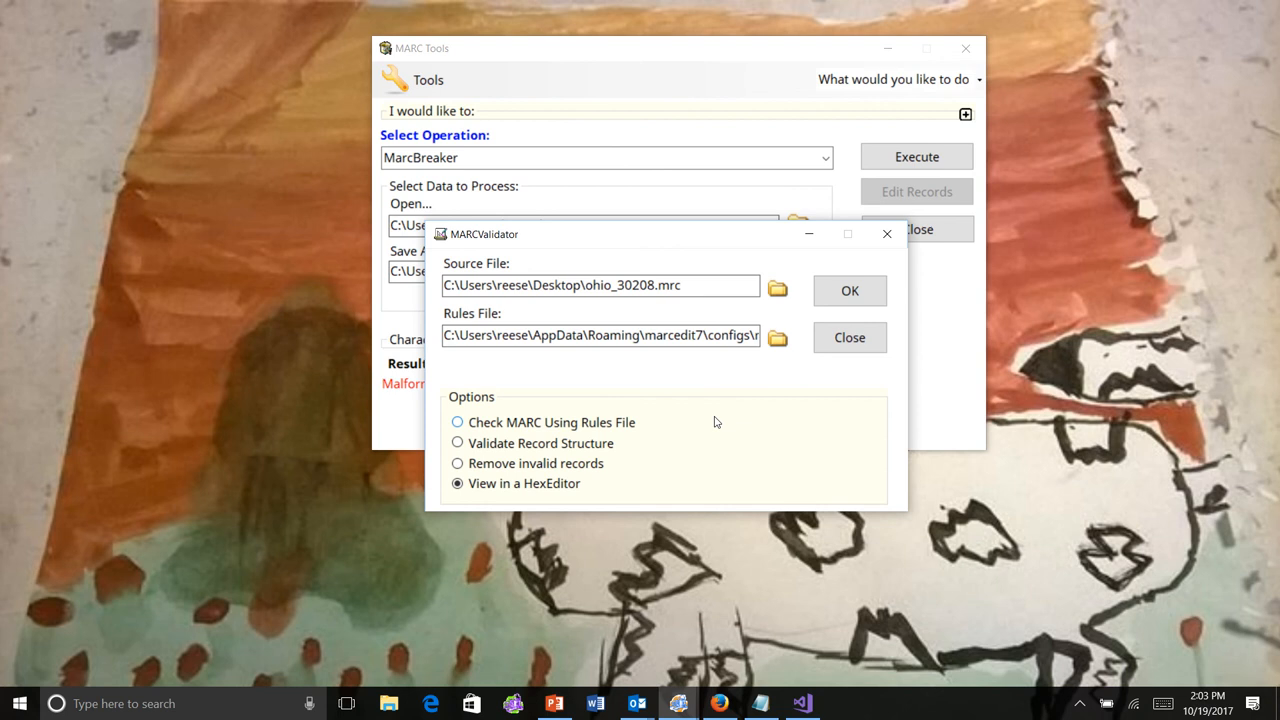
pyautogui.click(849, 290)
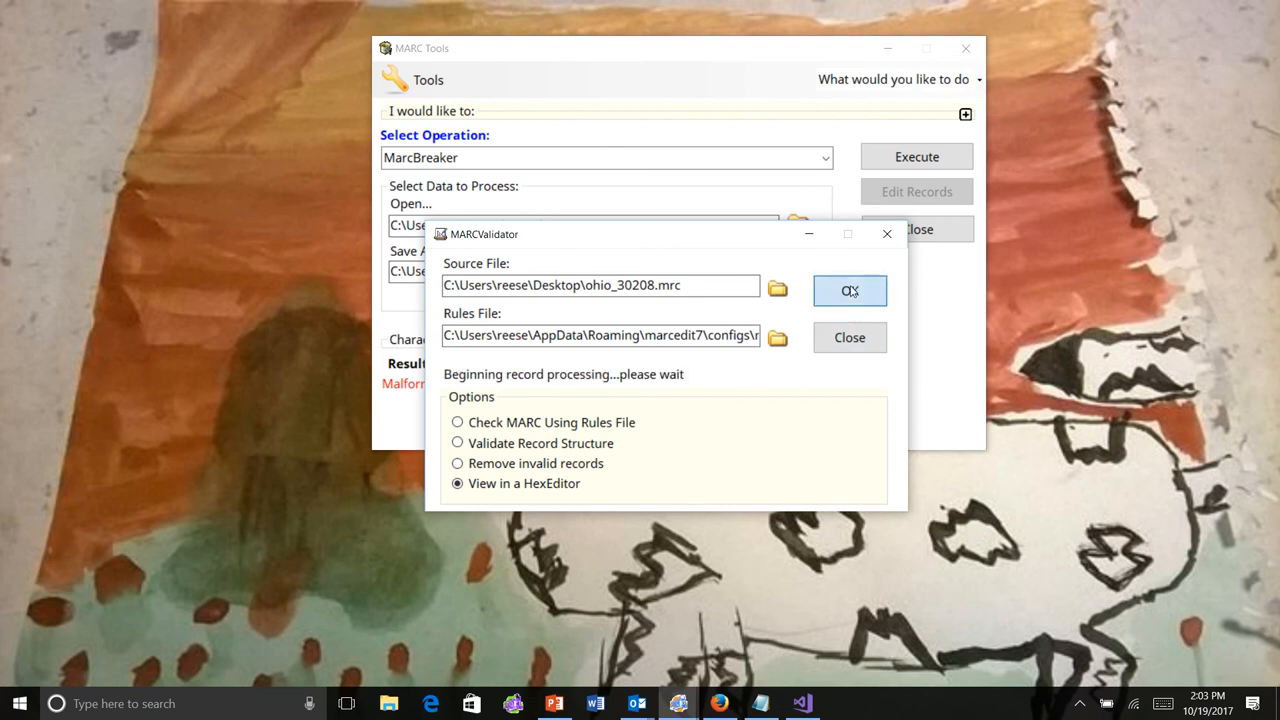
pyautogui.click(849, 290)
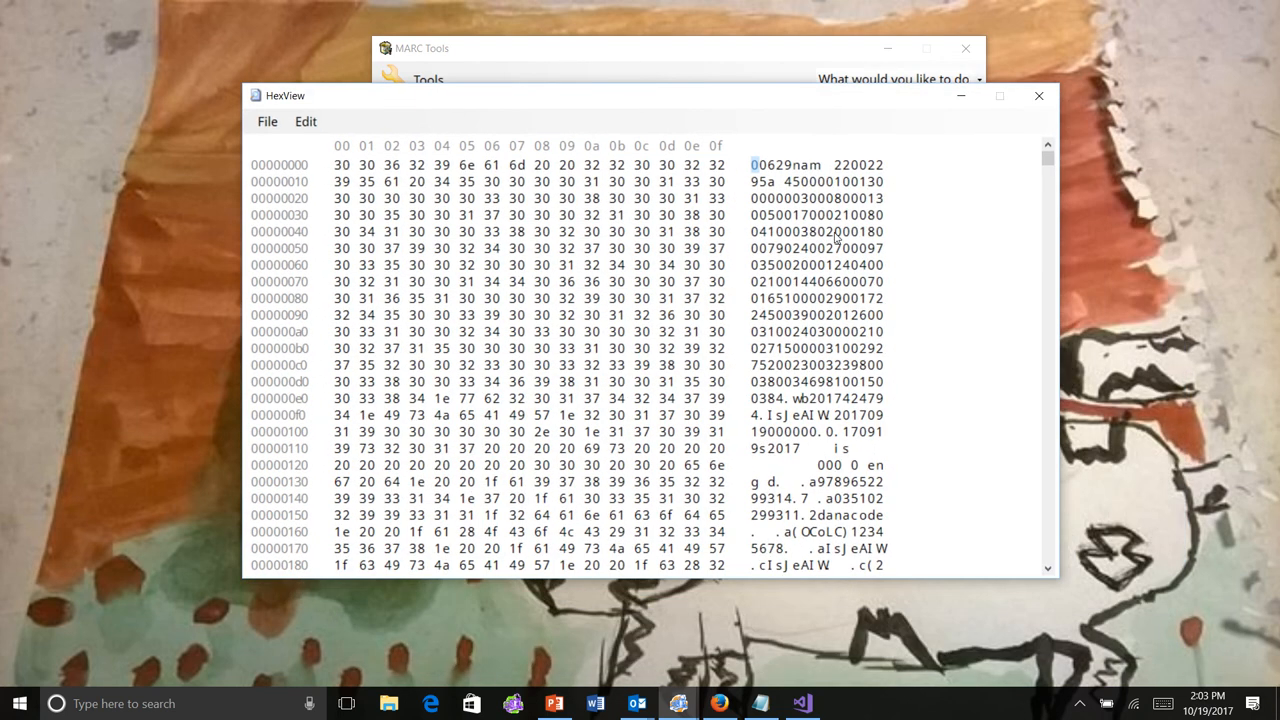
pyautogui.click(339, 164)
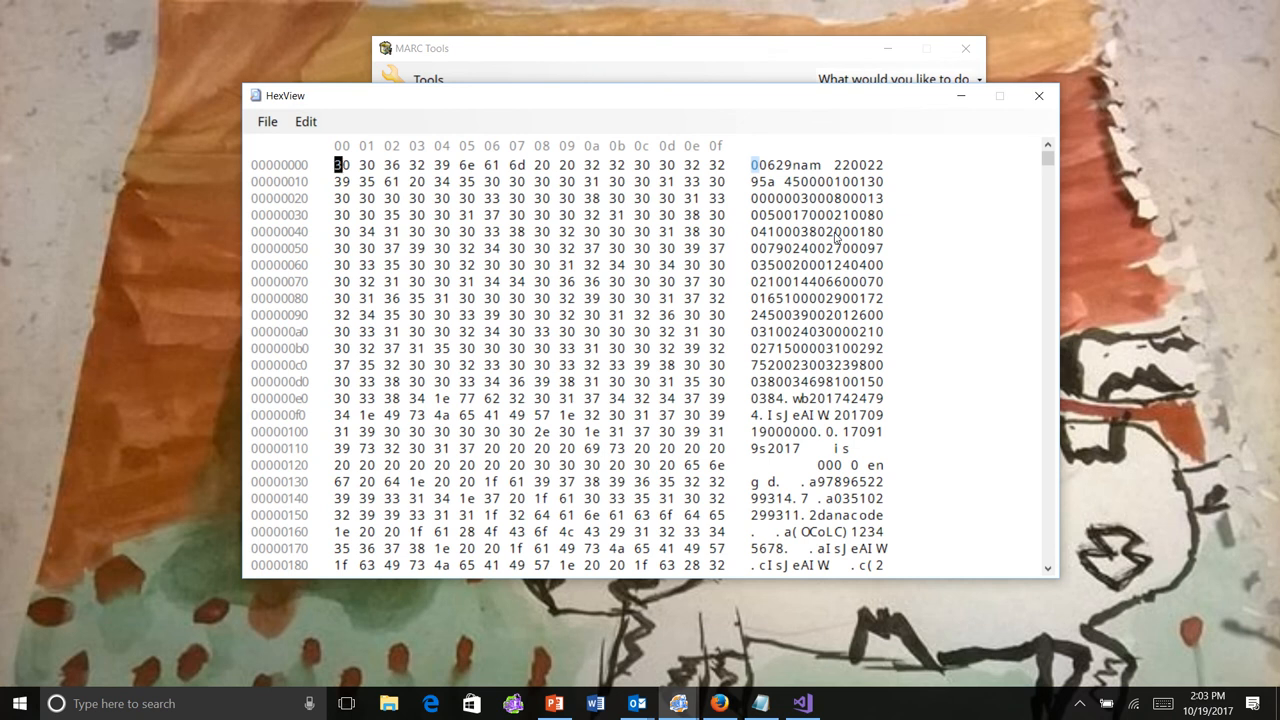
pyautogui.moveTo(998, 200)
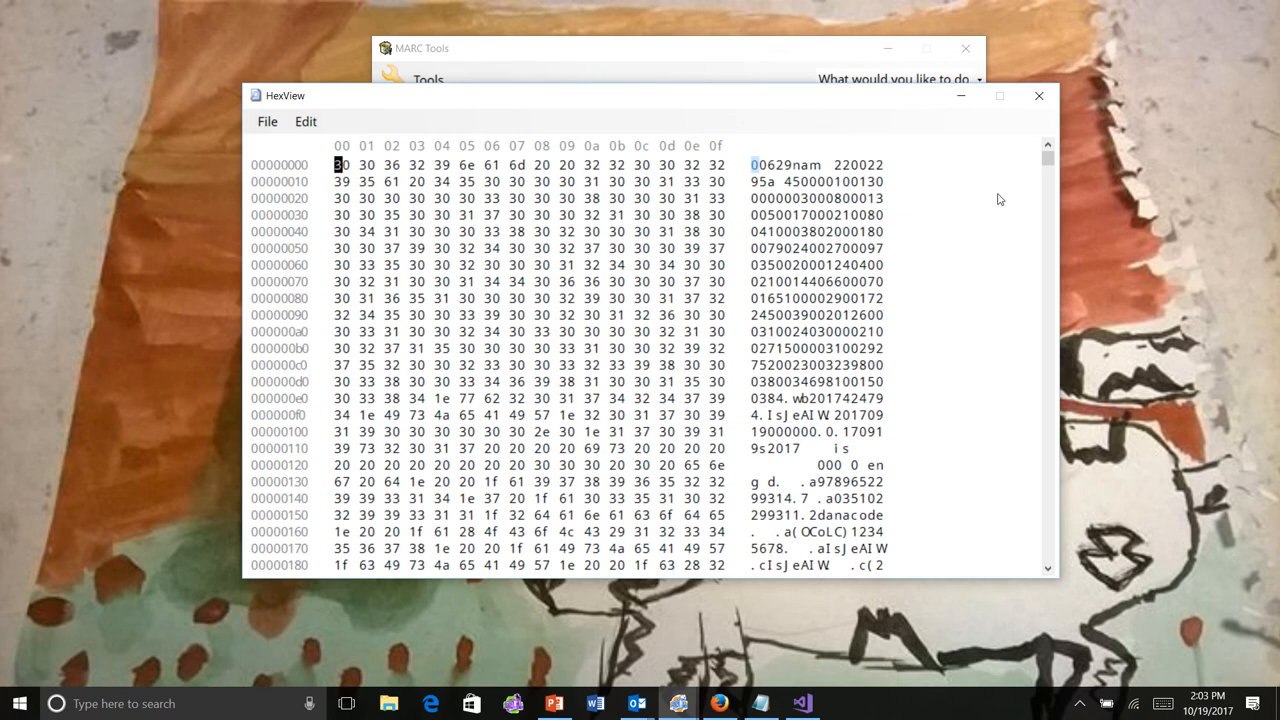
pyautogui.scroll(-3)
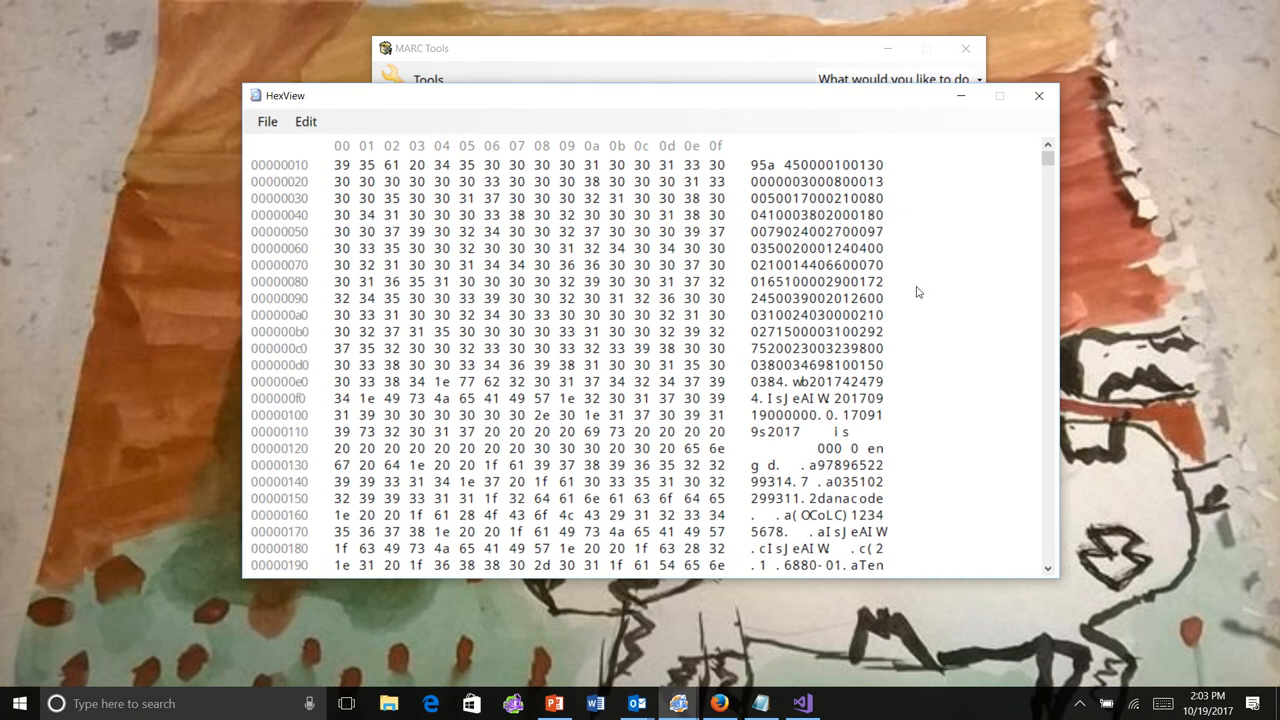
pyautogui.scroll(3)
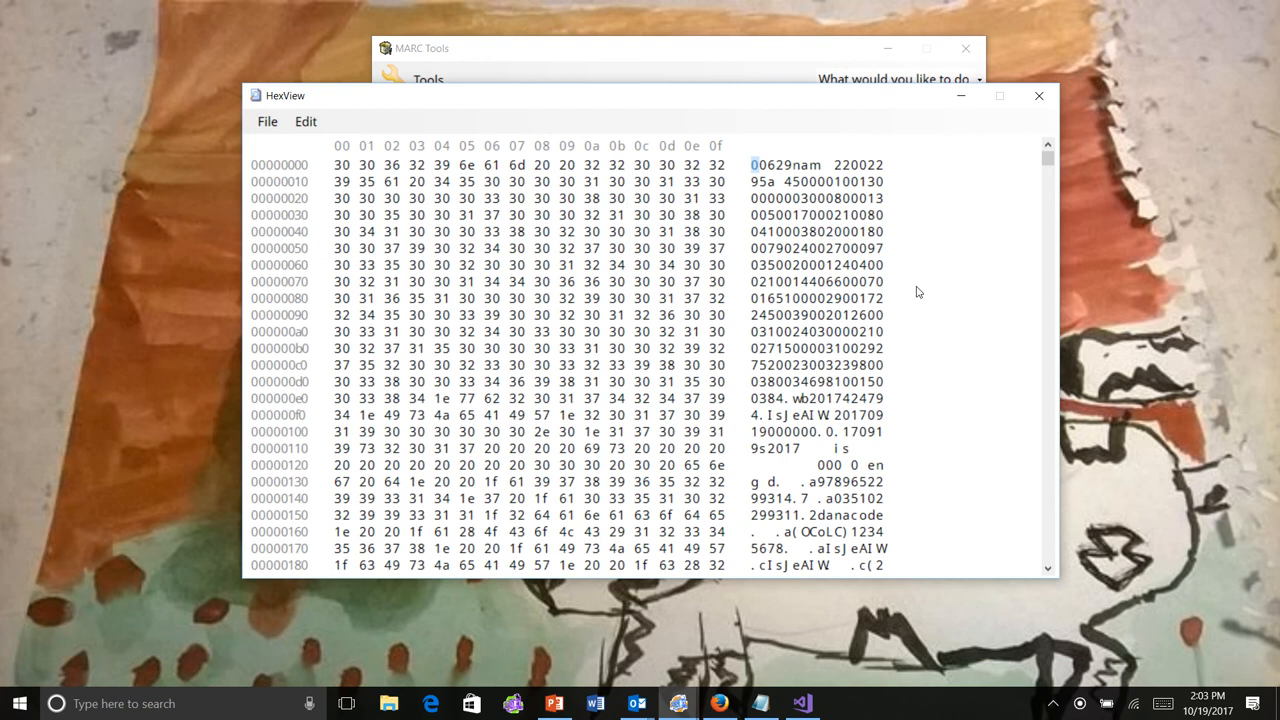
pyautogui.moveTo(657, 313)
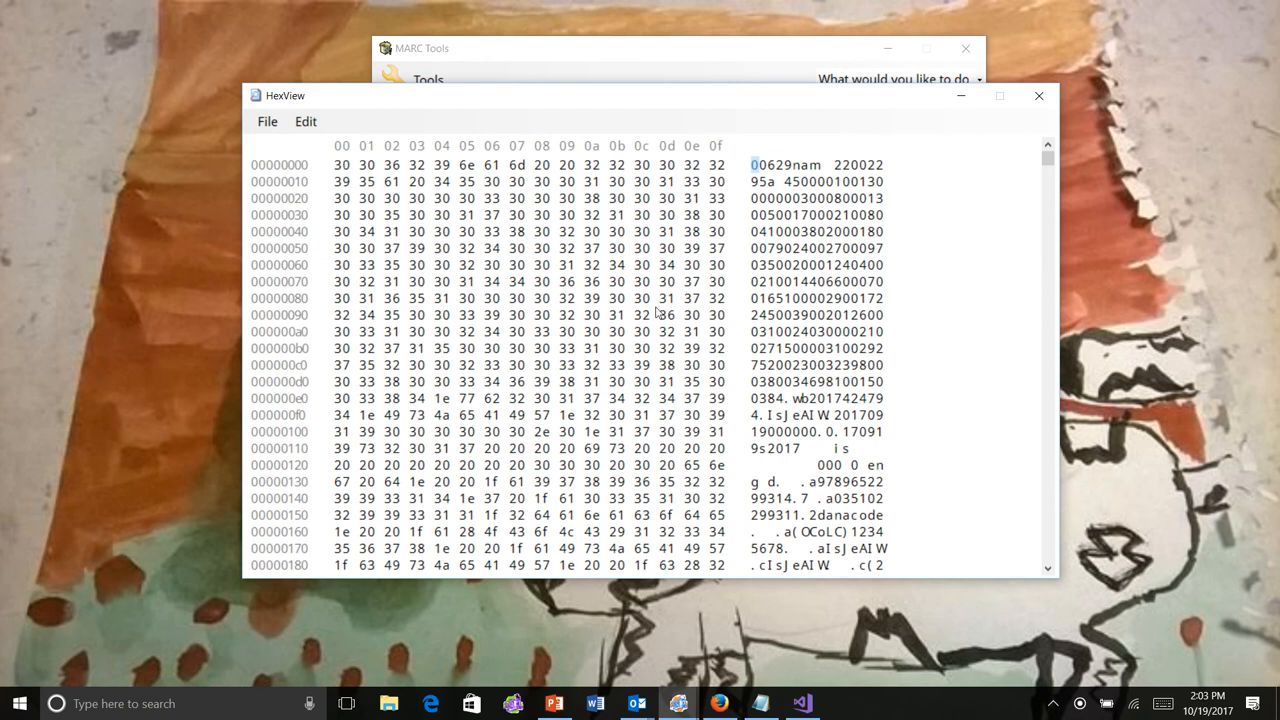
pyautogui.click(305, 121)
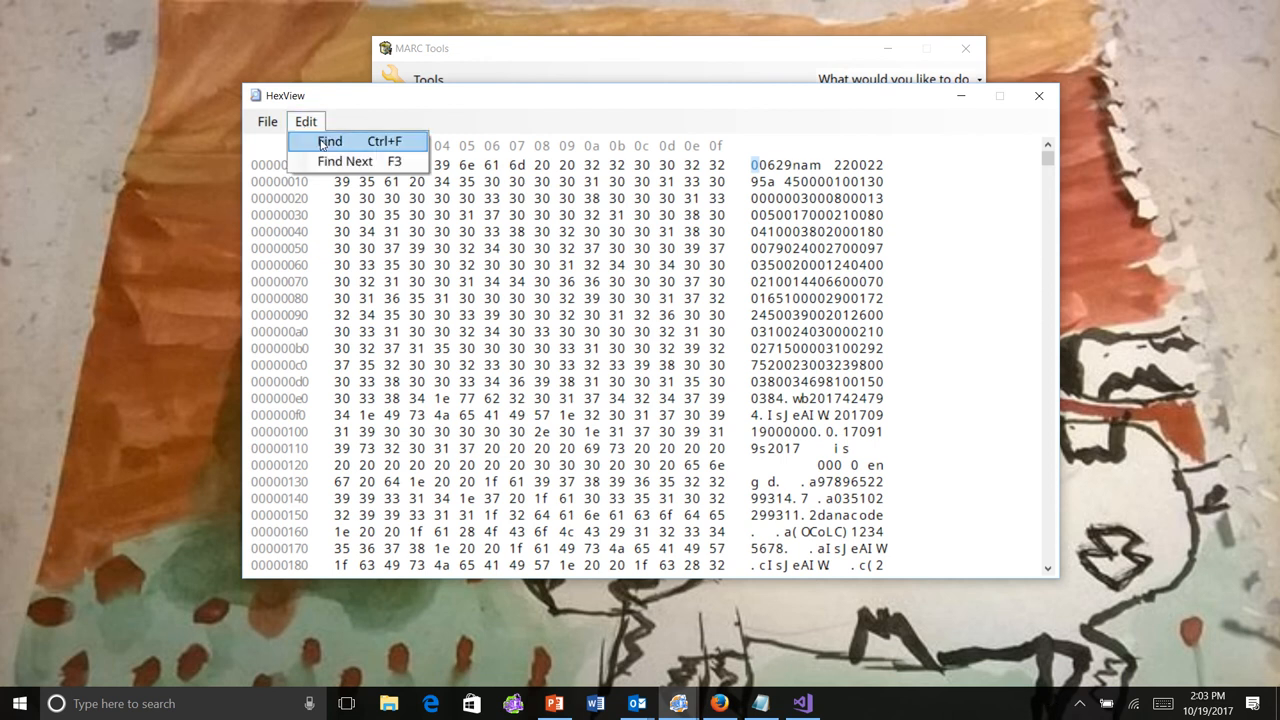
pyautogui.click(329, 141)
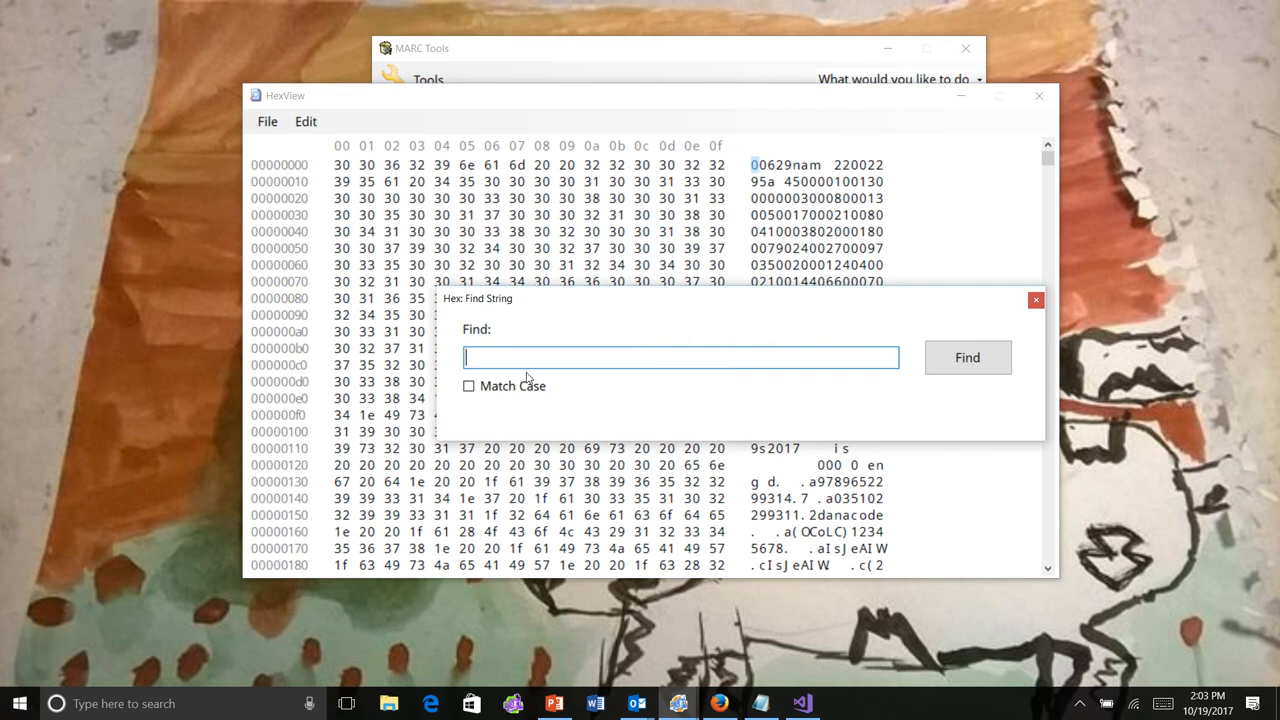
pyautogui.moveTo(889, 332)
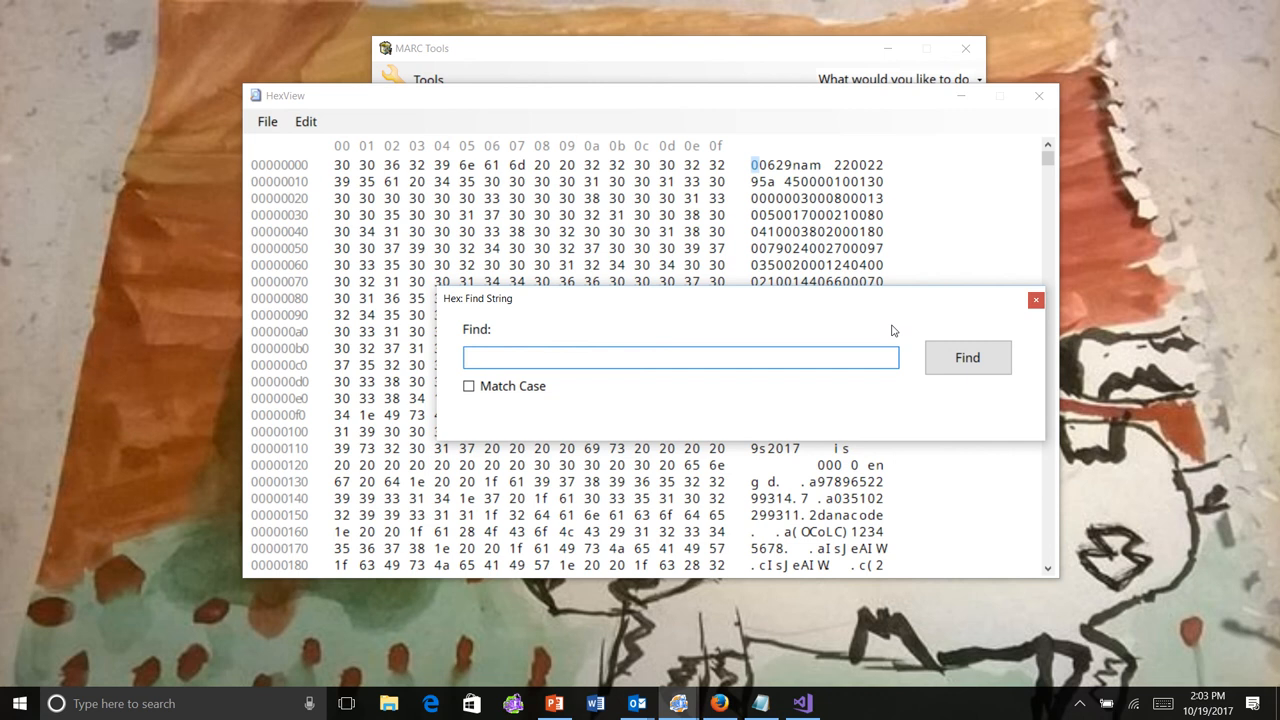
pyautogui.moveTo(1030, 310)
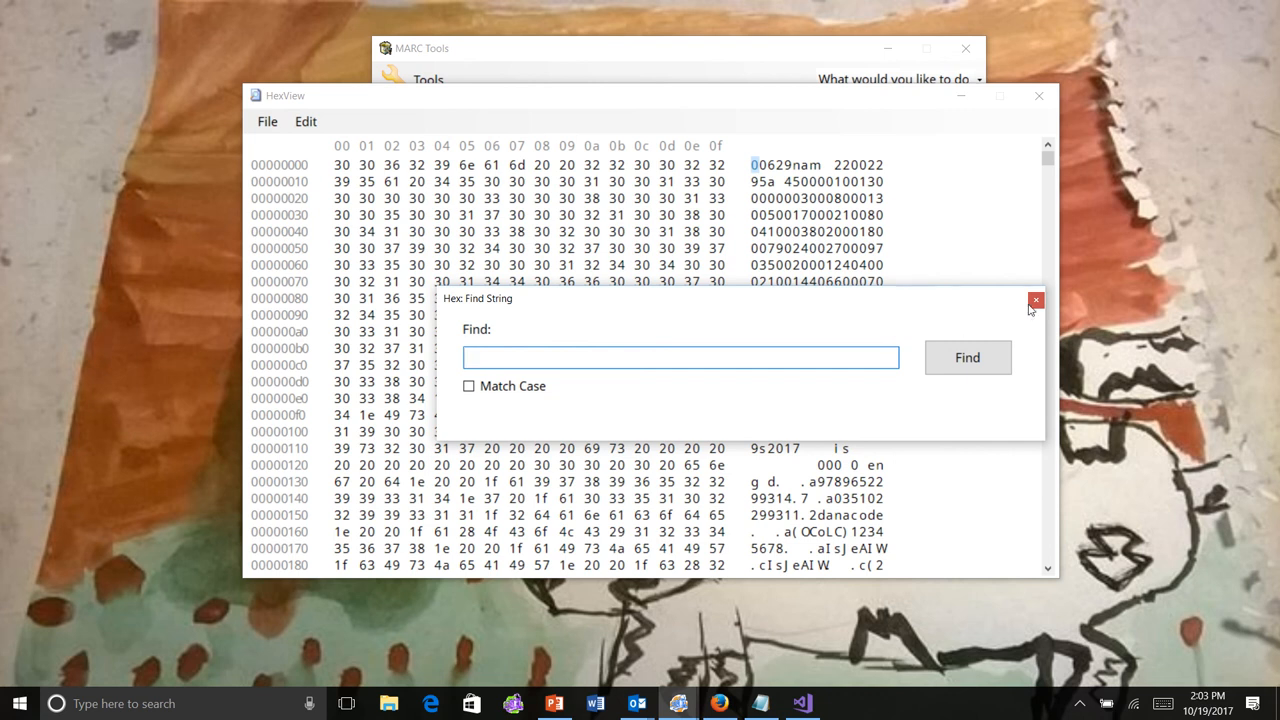
pyautogui.click(1035, 301)
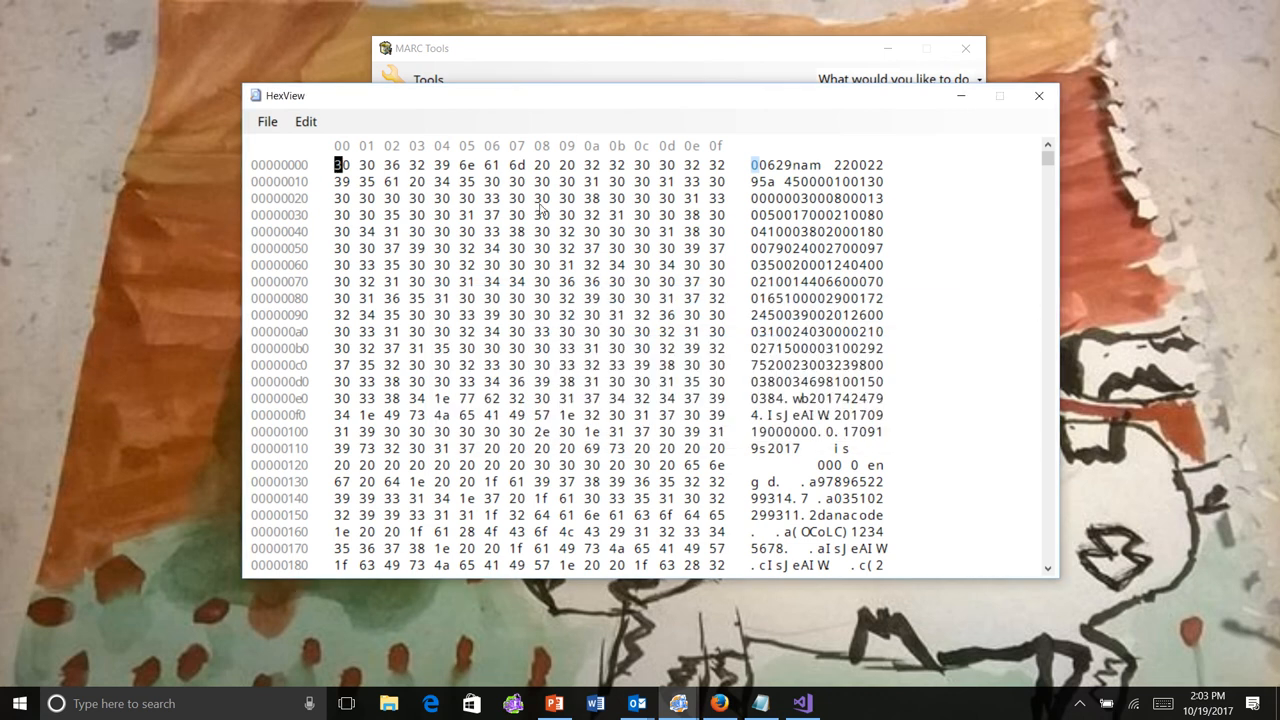
# Close HexView, set MARCValidator to 'Remove invalid records', then close the validator.
pyautogui.click(267, 121)
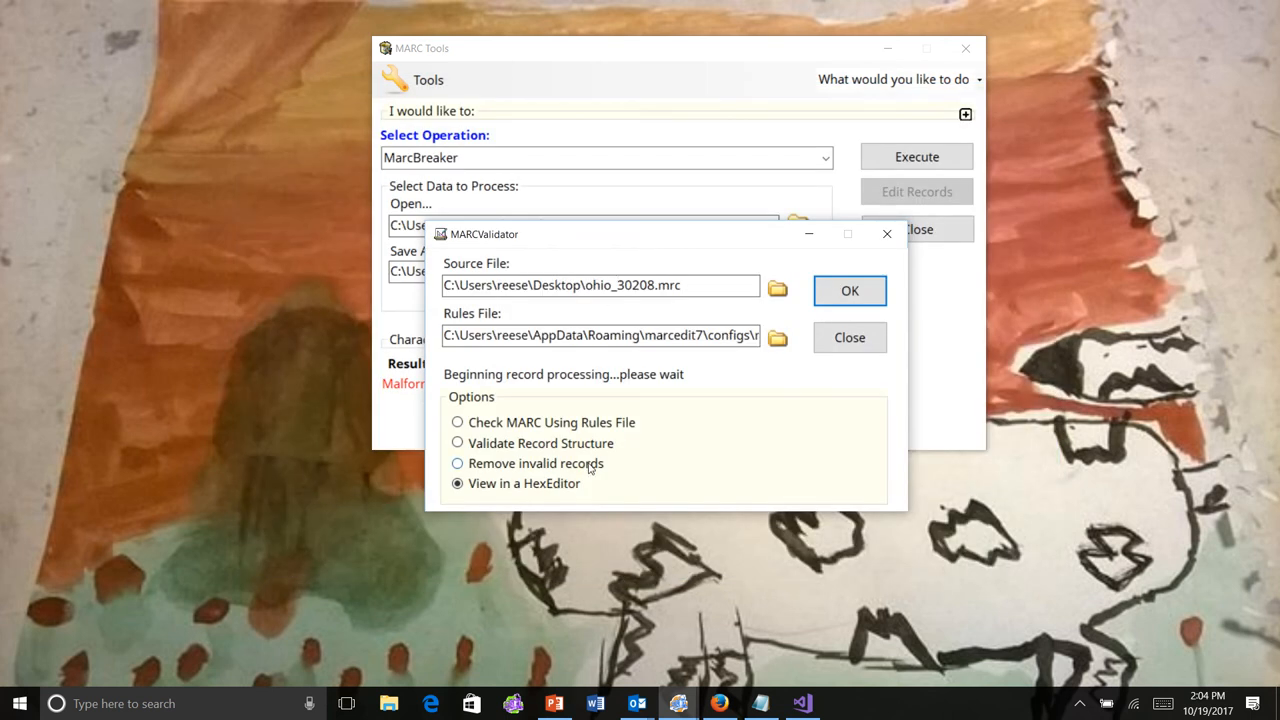
pyautogui.moveTo(588, 468)
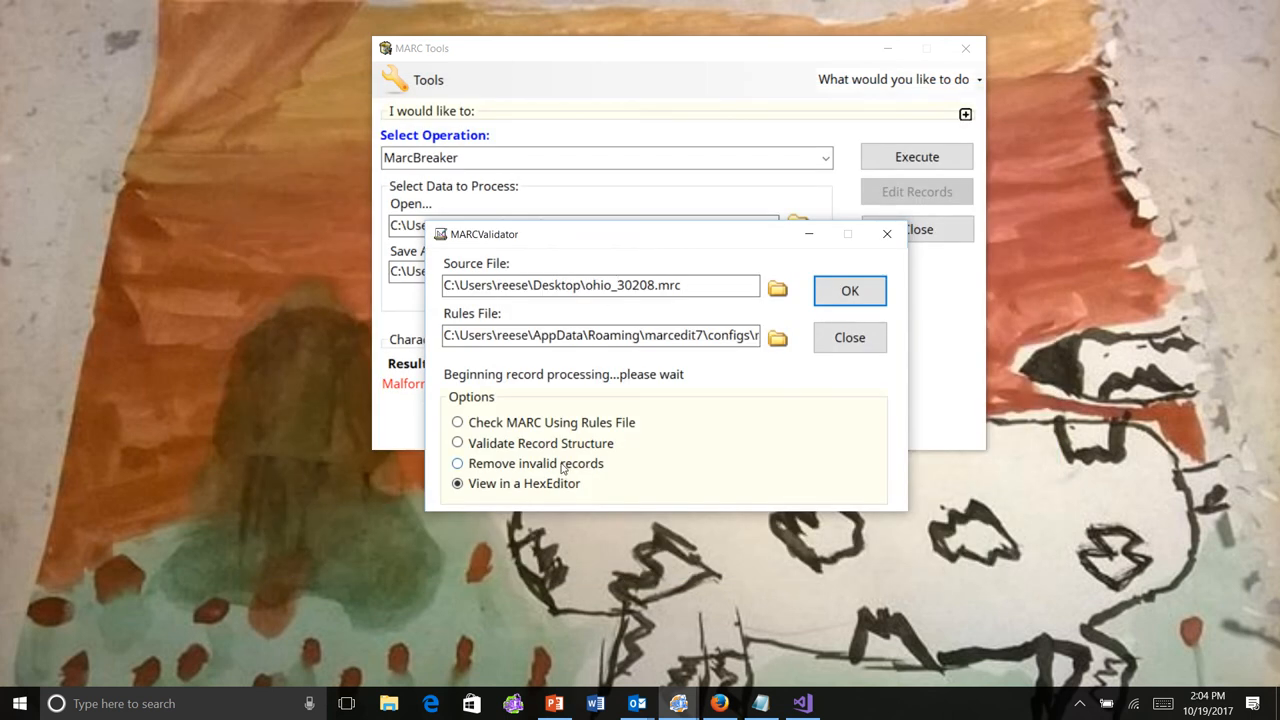
pyautogui.click(457, 463)
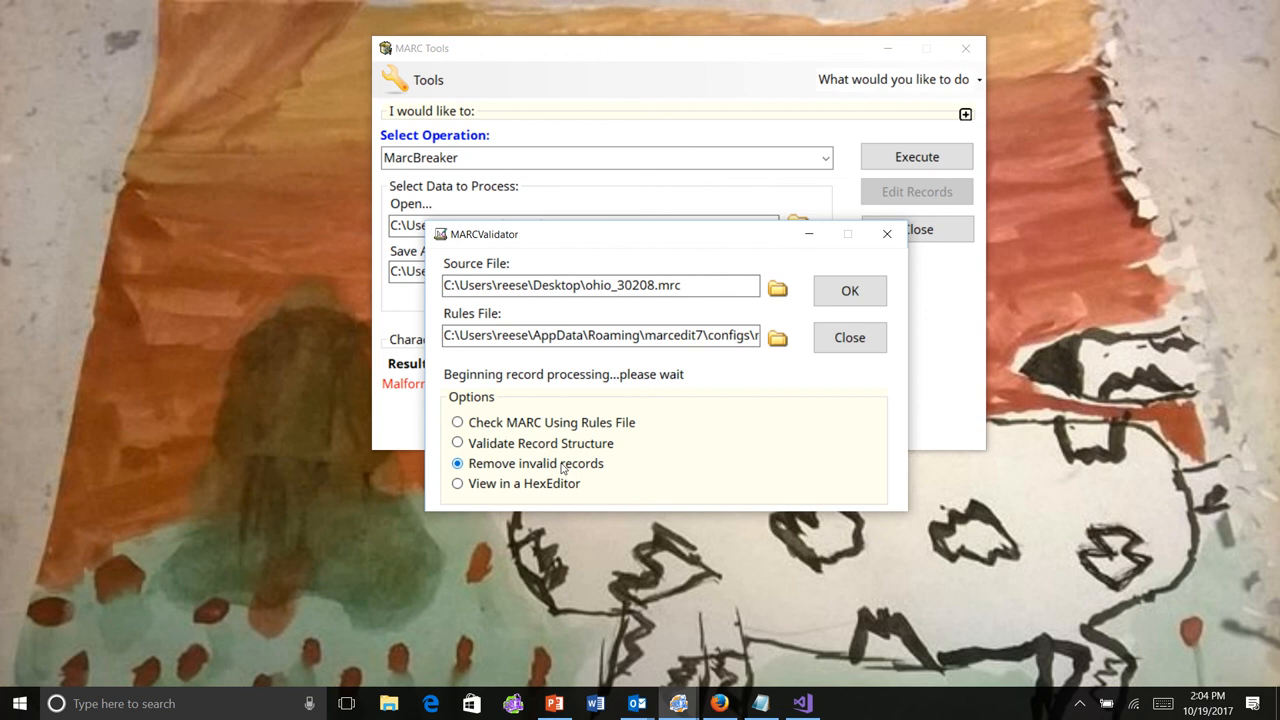
pyautogui.click(849, 337)
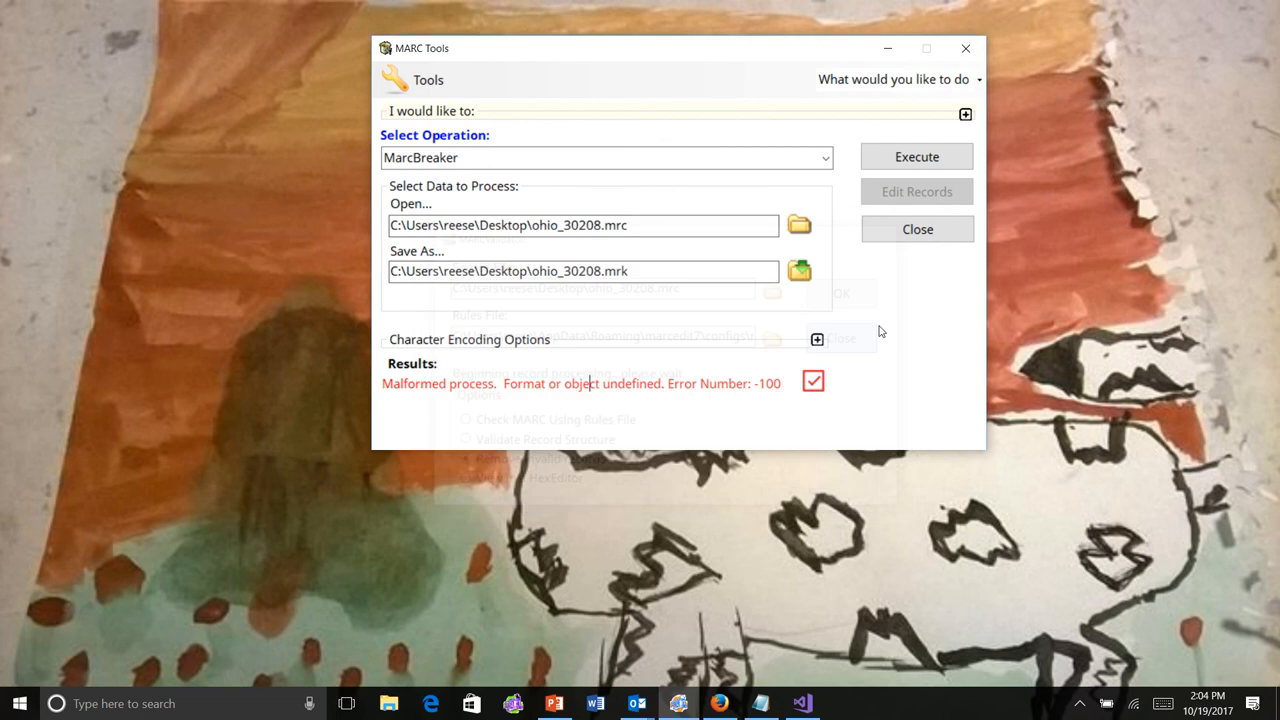
# Close MARC Tools, open and close the empty record validator from the main window.
pyautogui.click(916, 229)
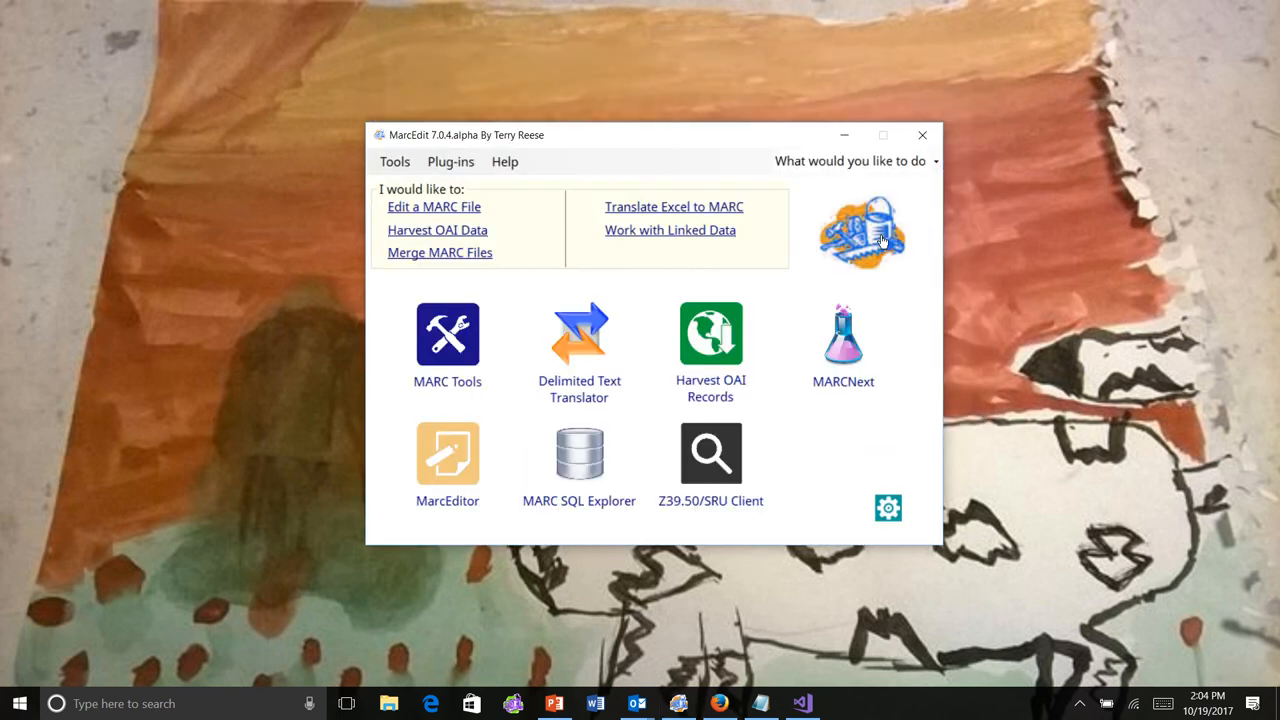
pyautogui.moveTo(558, 248)
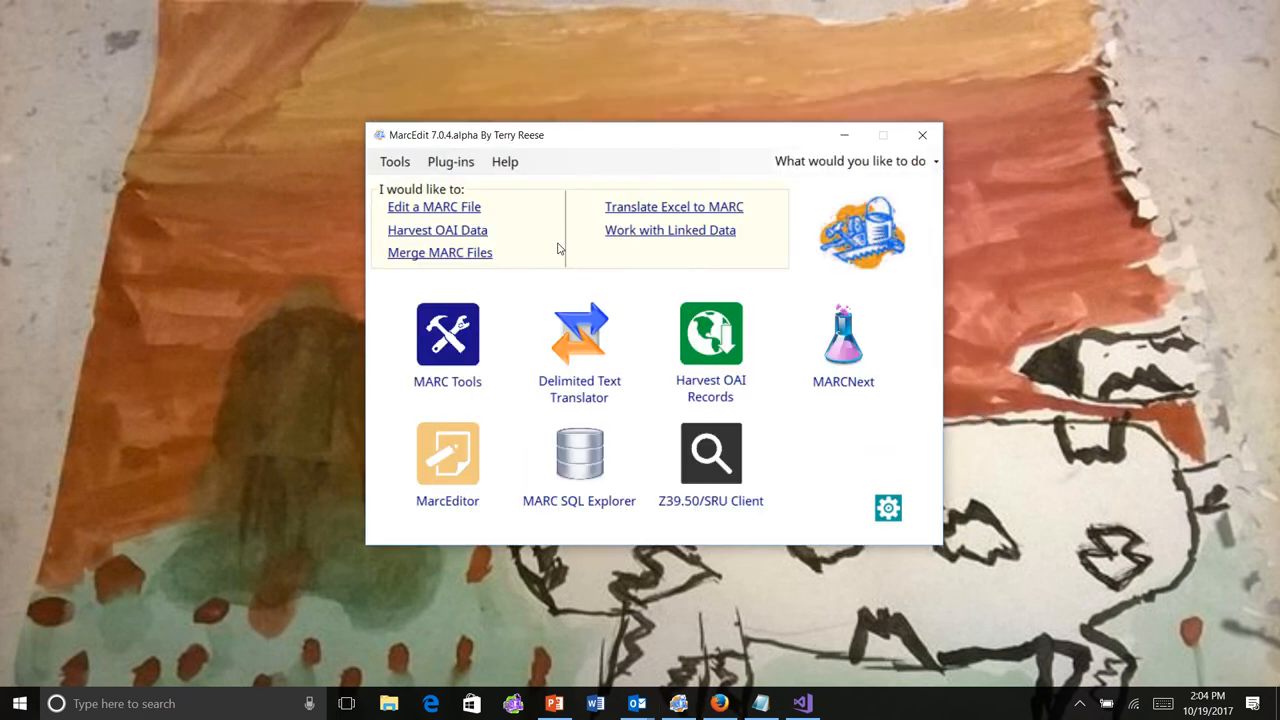
pyautogui.click(394, 161)
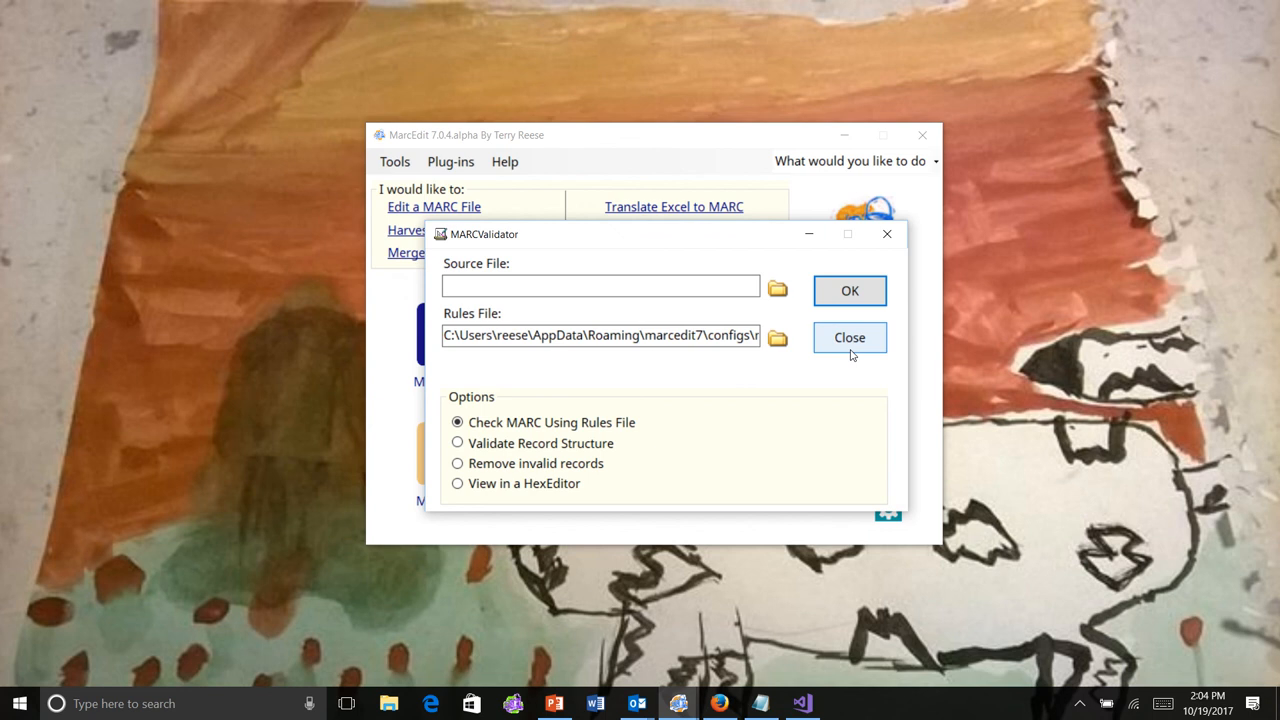
pyautogui.click(504, 161)
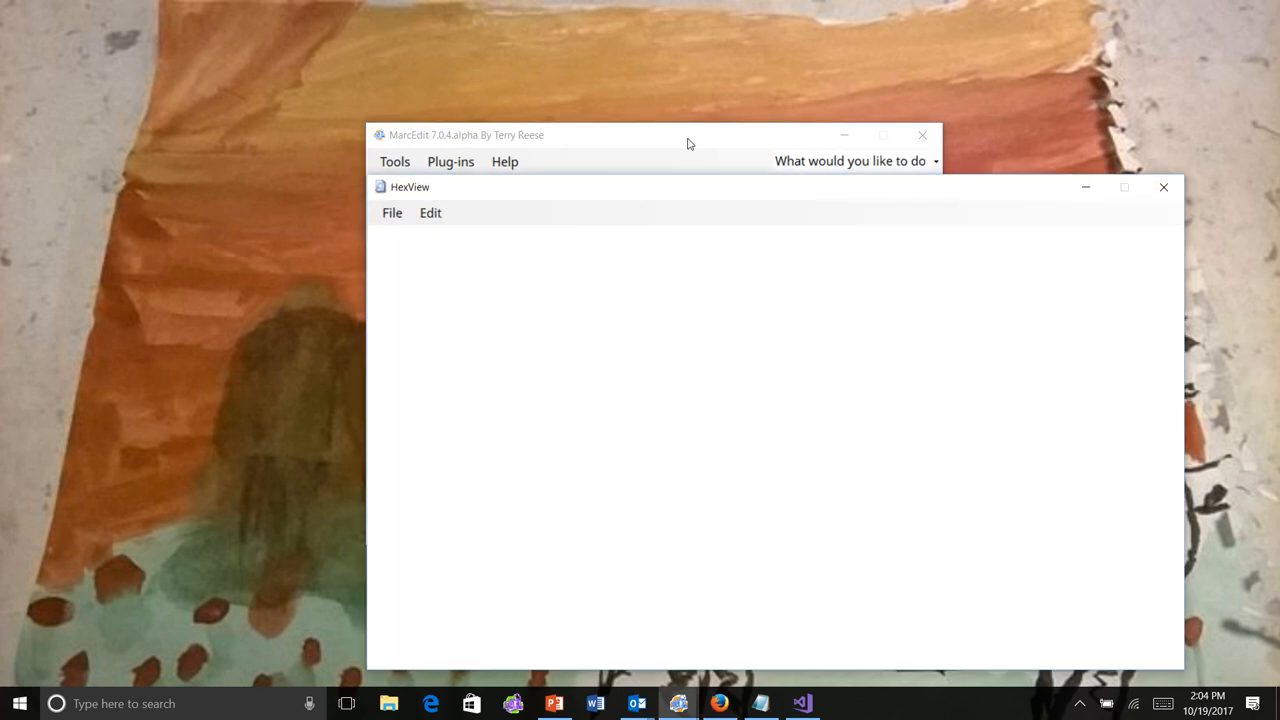
# Close the empty HexView window, returning to the MarcEdit 7 start window.
pyautogui.click(1163, 187)
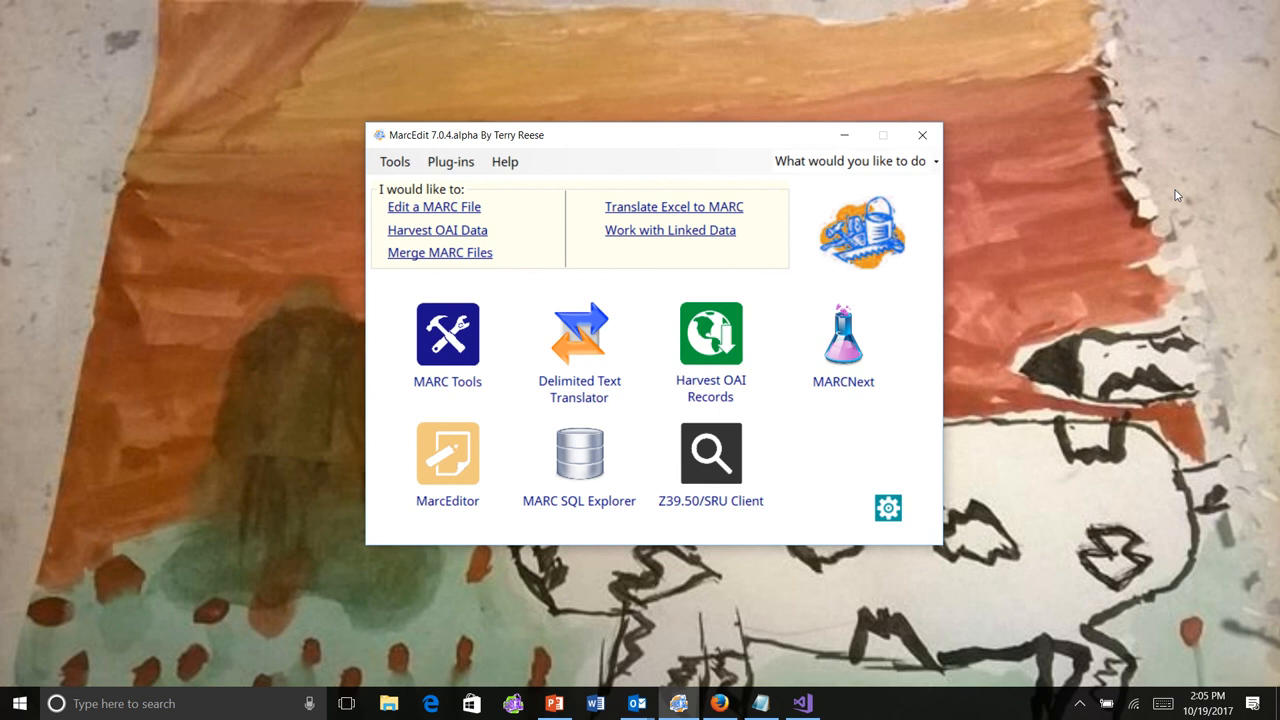
pyautogui.moveTo(1056, 204)
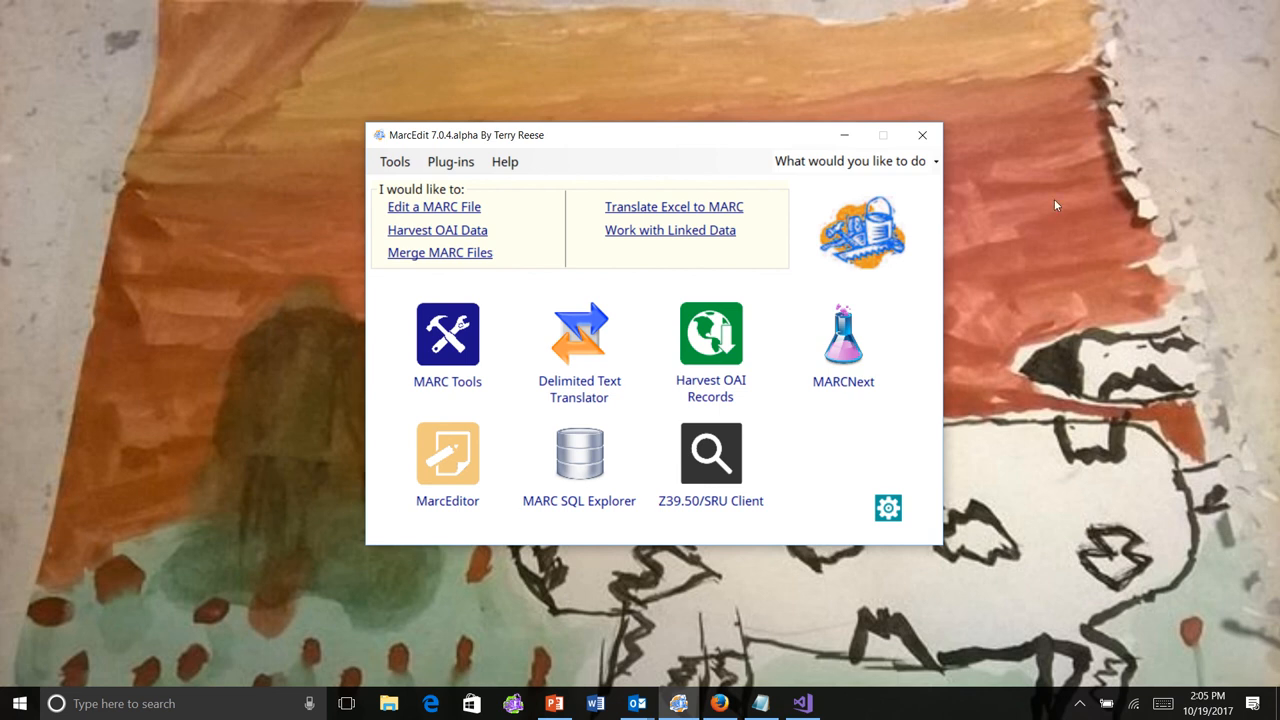
pyautogui.moveTo(1051, 205)
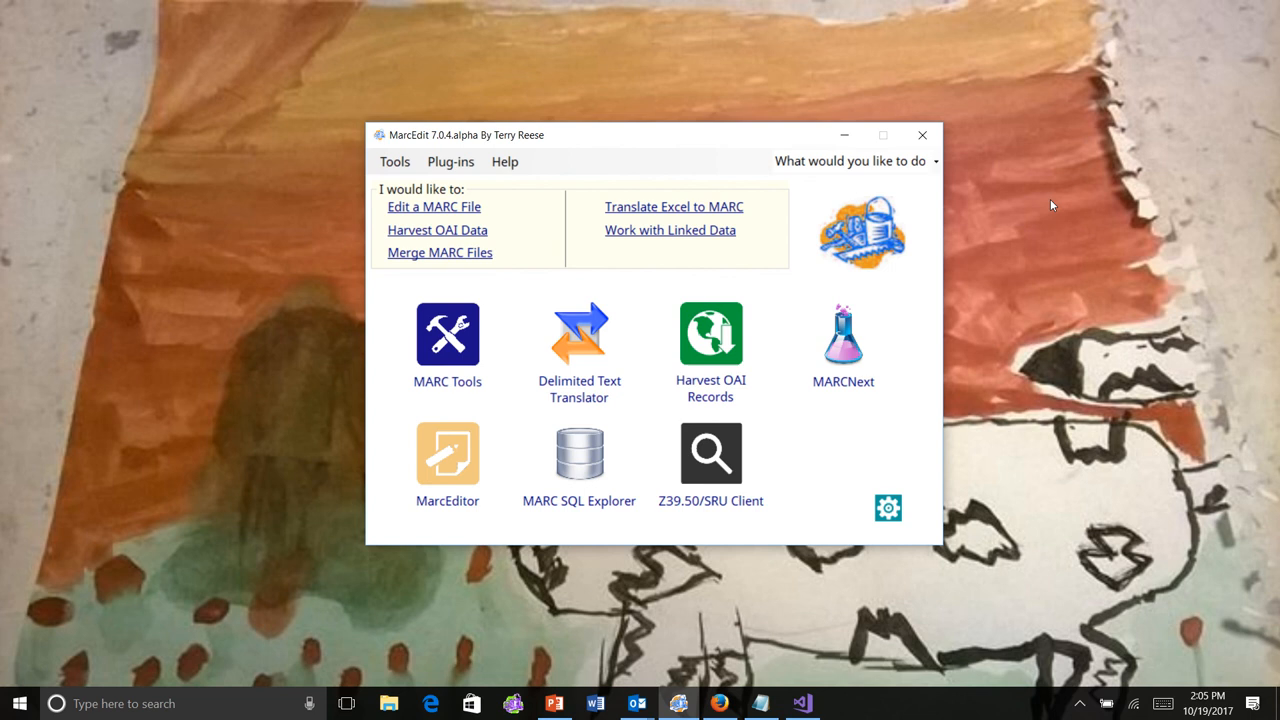